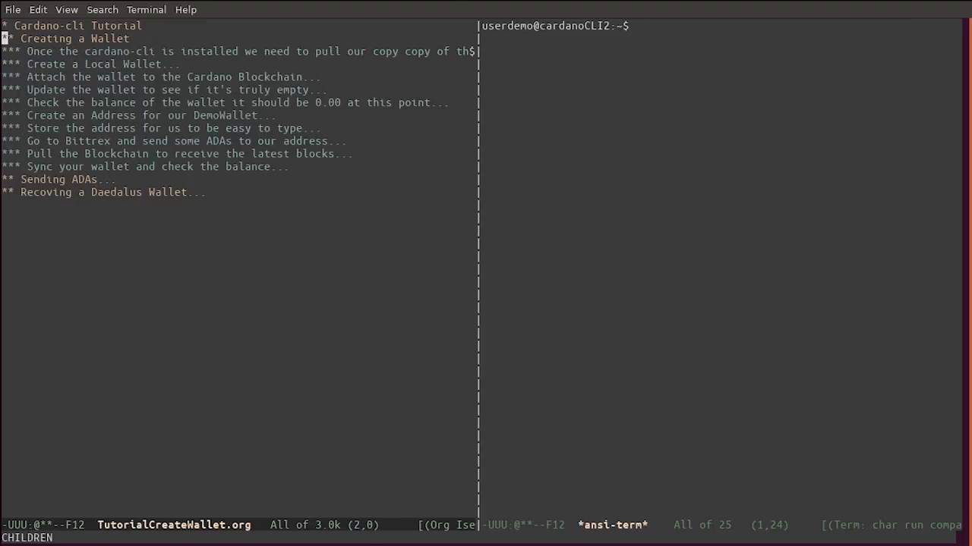
- Expand the whole tutorial outline and send the mainnet blockchain pull command to the terminal
key(TAB)
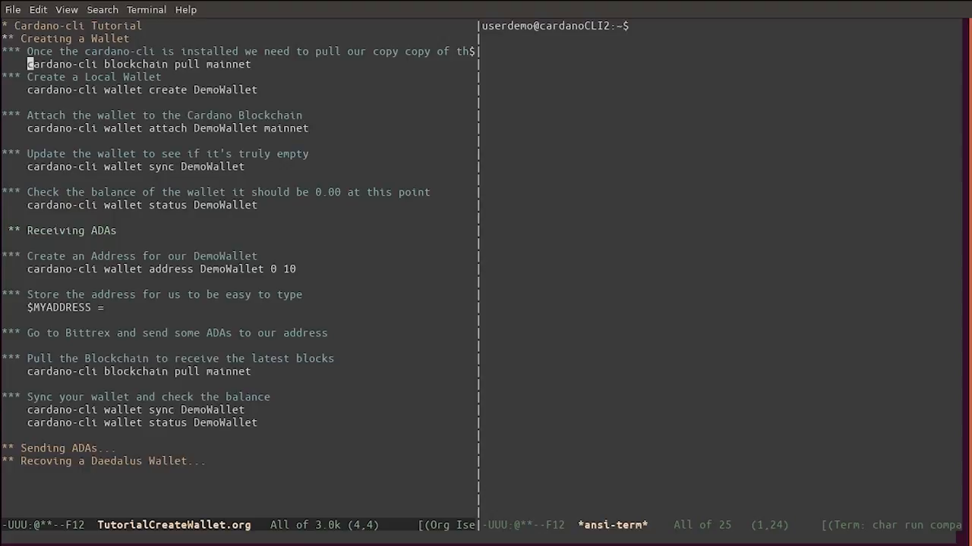
key(Return)
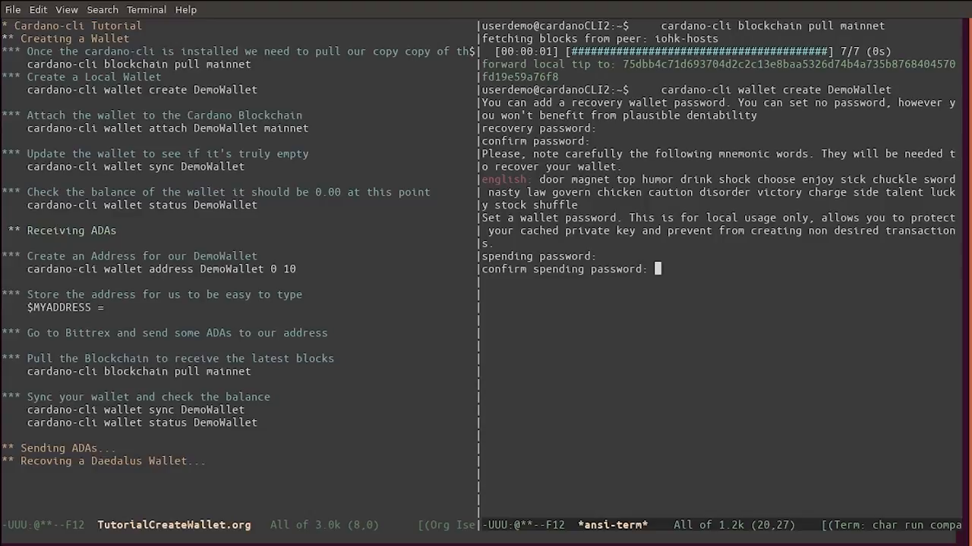
- Confirm DemoWallet's spending password, then type clear in the terminal
key(Return)
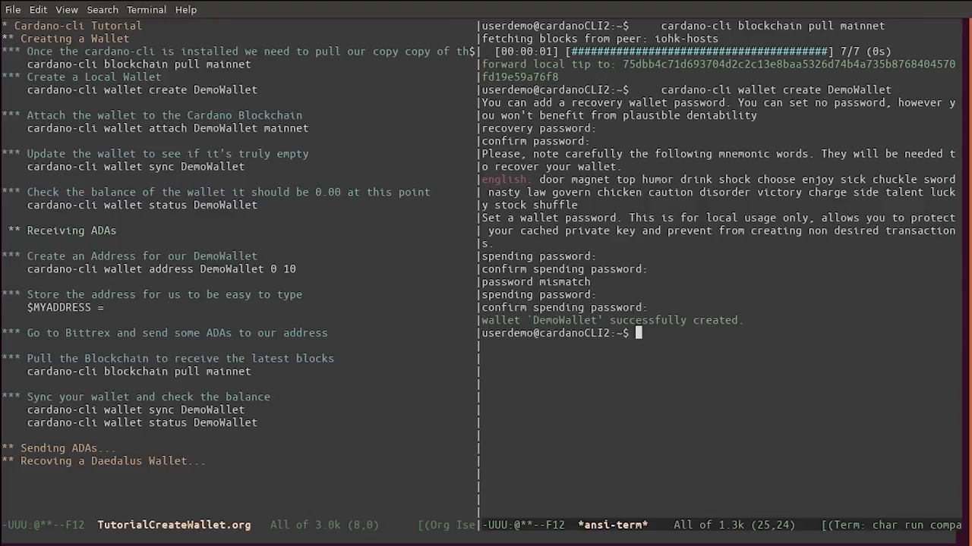
text(clear)
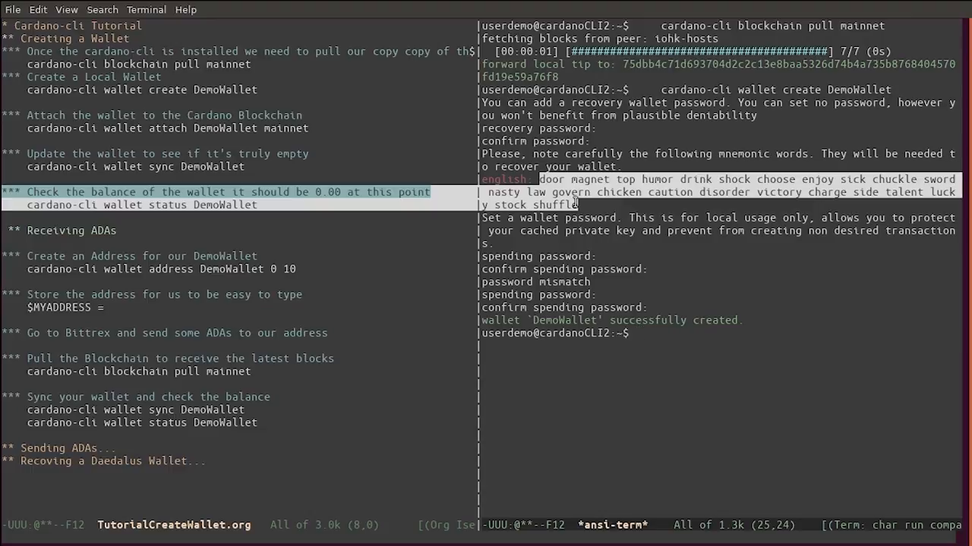
- Copy the mnemonic words and jump to the end of the tutorial file
right_click(569, 204)
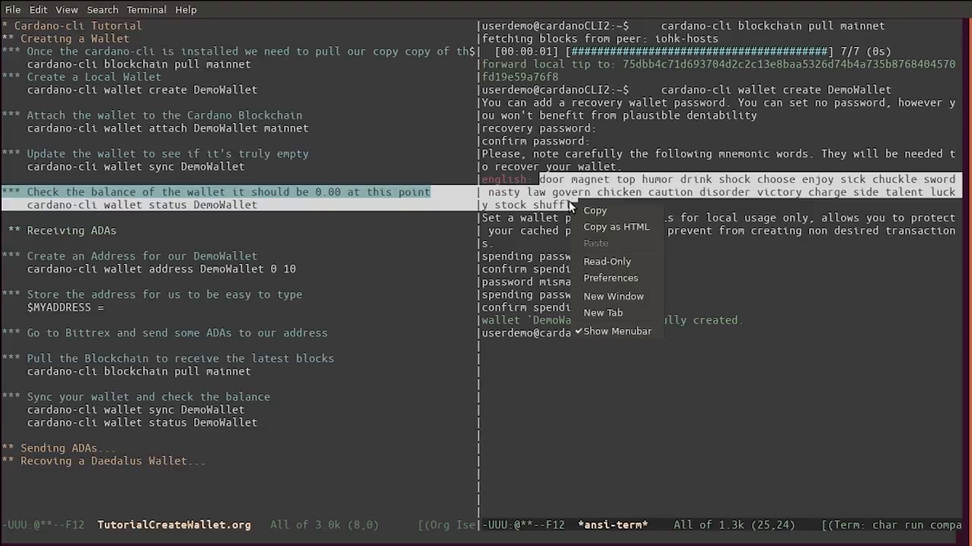
mouse_move(595, 210)
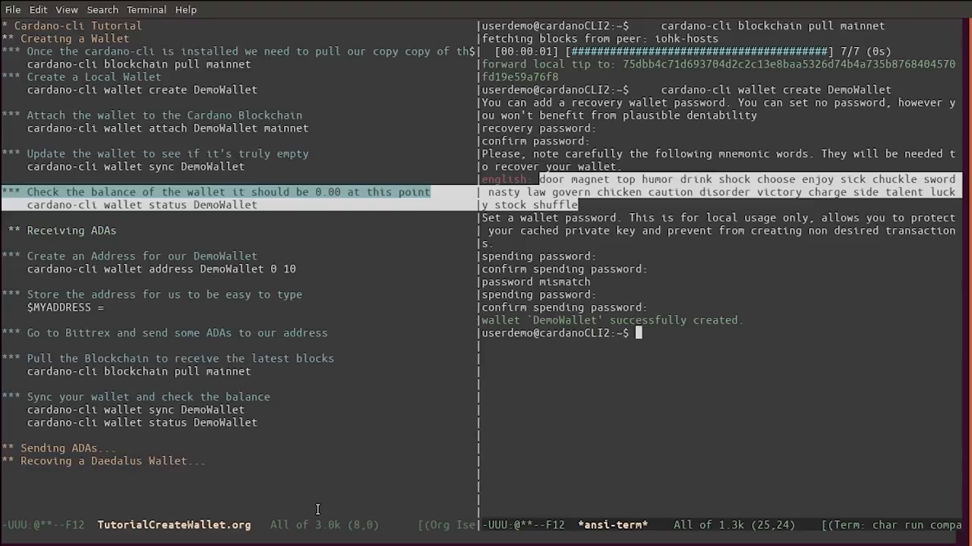
mouse_move(320, 497)
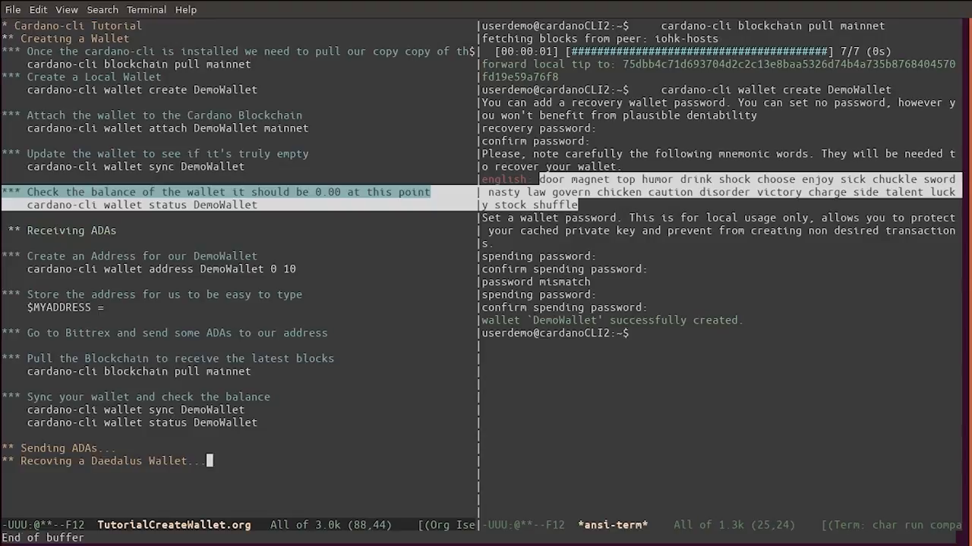
key(Return)
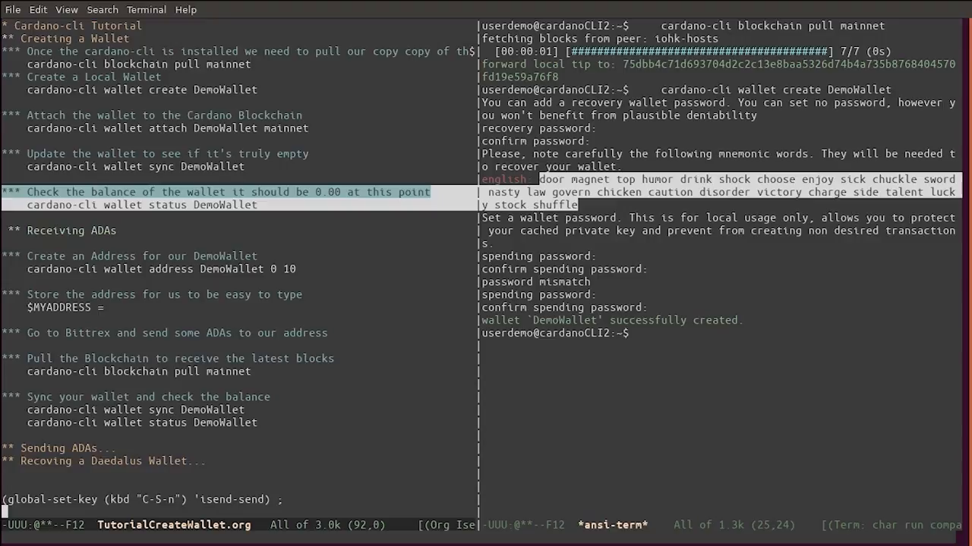
scroll(down, 3)
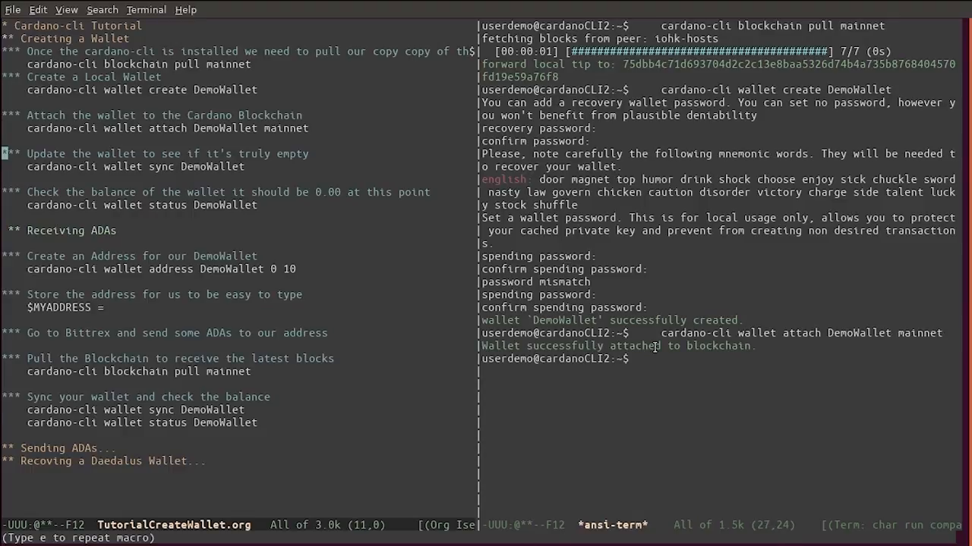
- Select a command line in the notes and begin typing a 'wa' wallet command
double_click(635, 346)
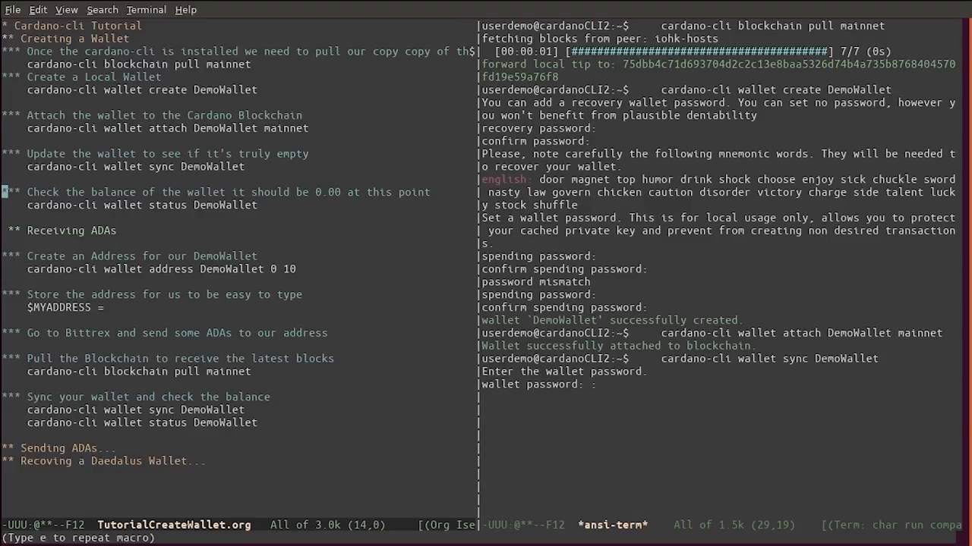
text(wallet address DemoWallet 0 10)
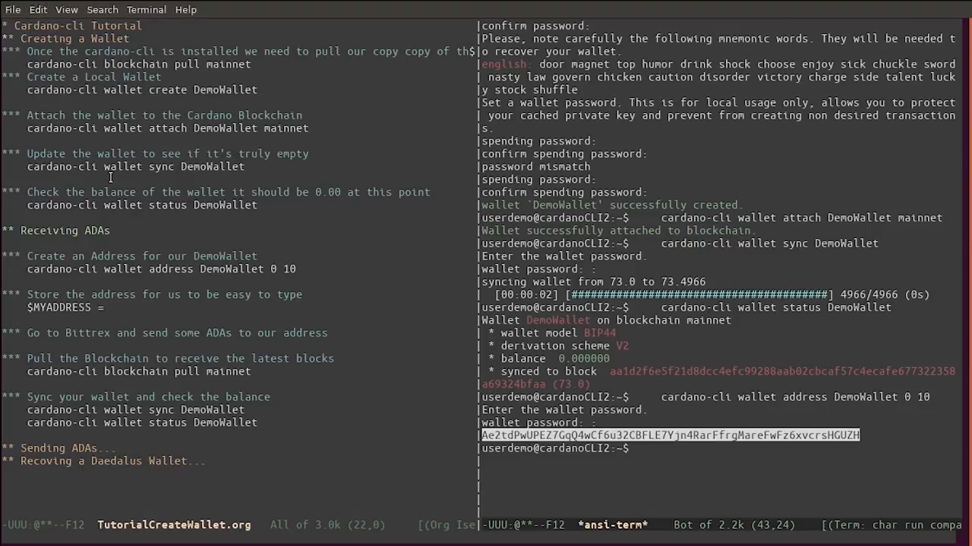
mouse_move(129, 301)
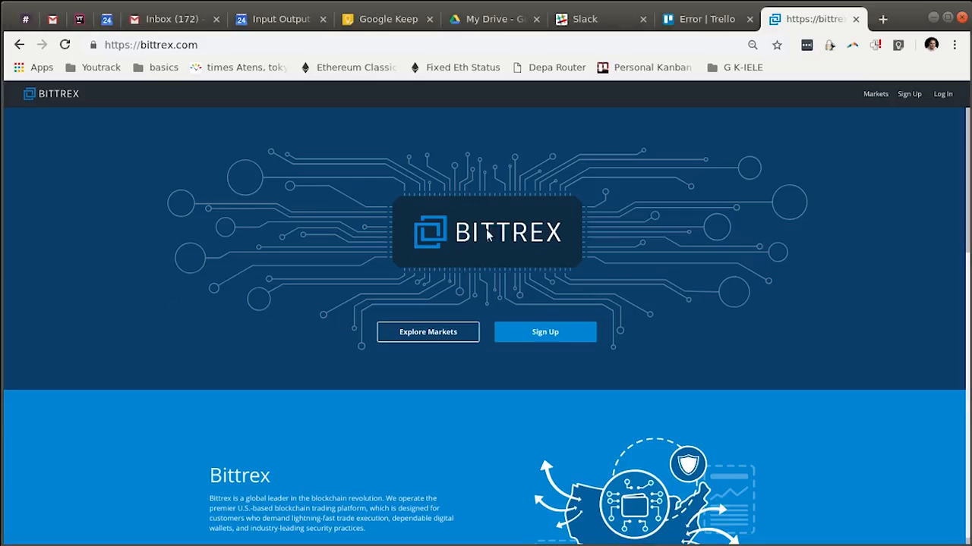
mouse_move(462, 239)
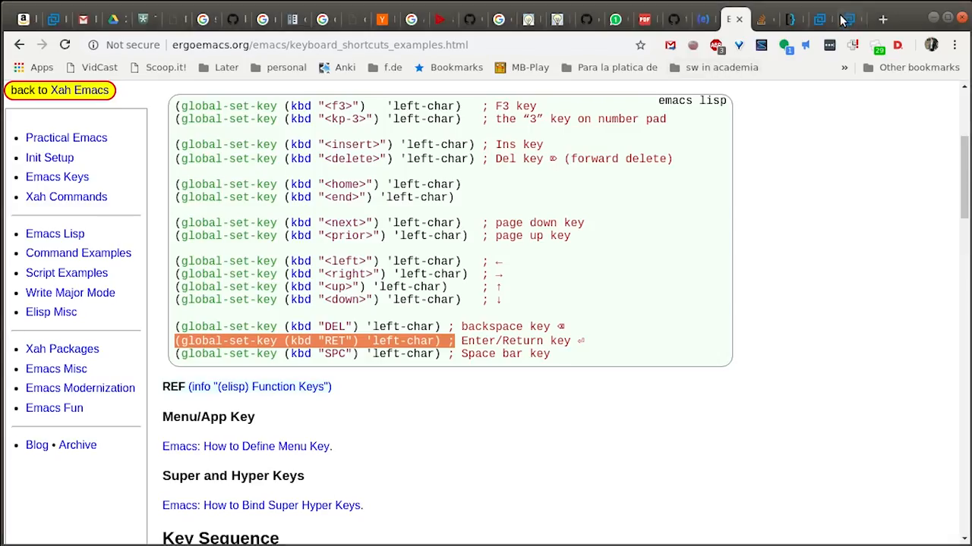
click(831, 18)
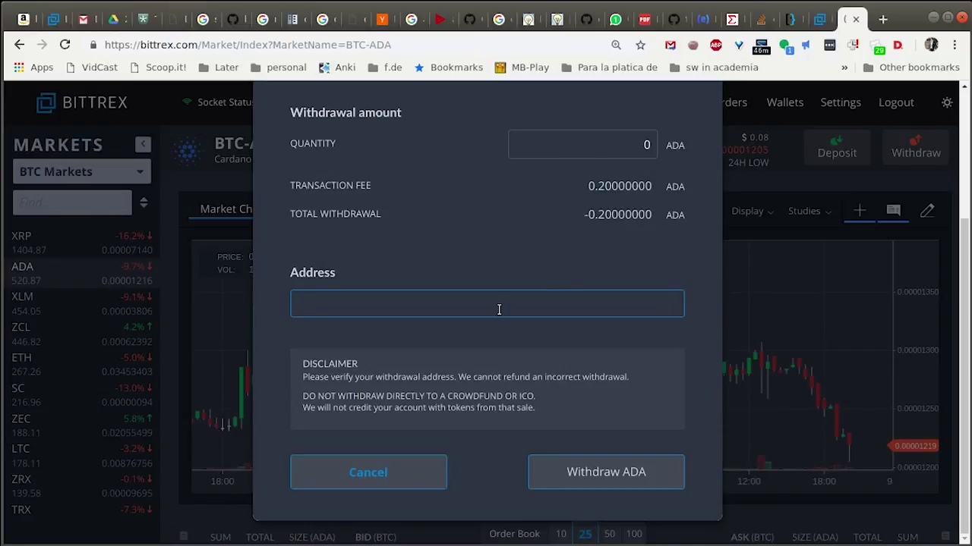
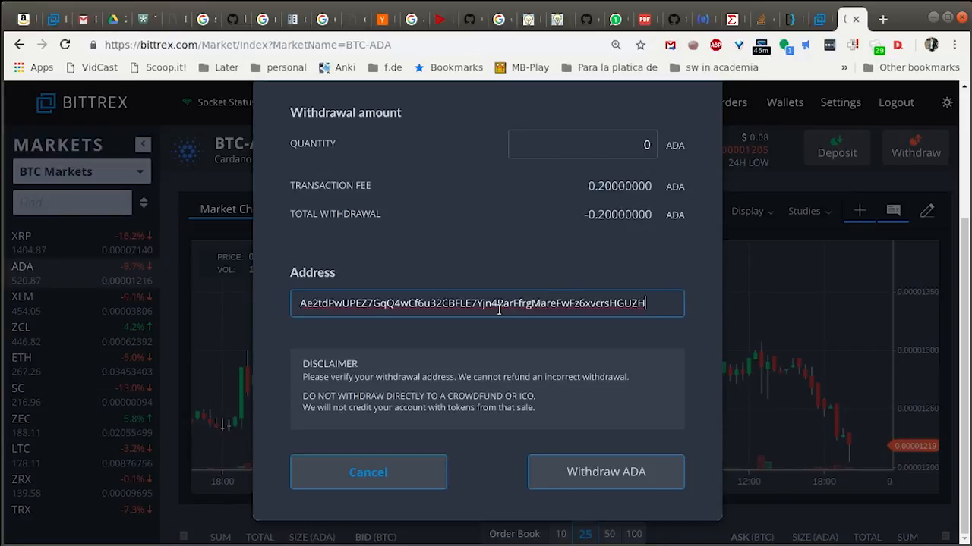
click(582, 145)
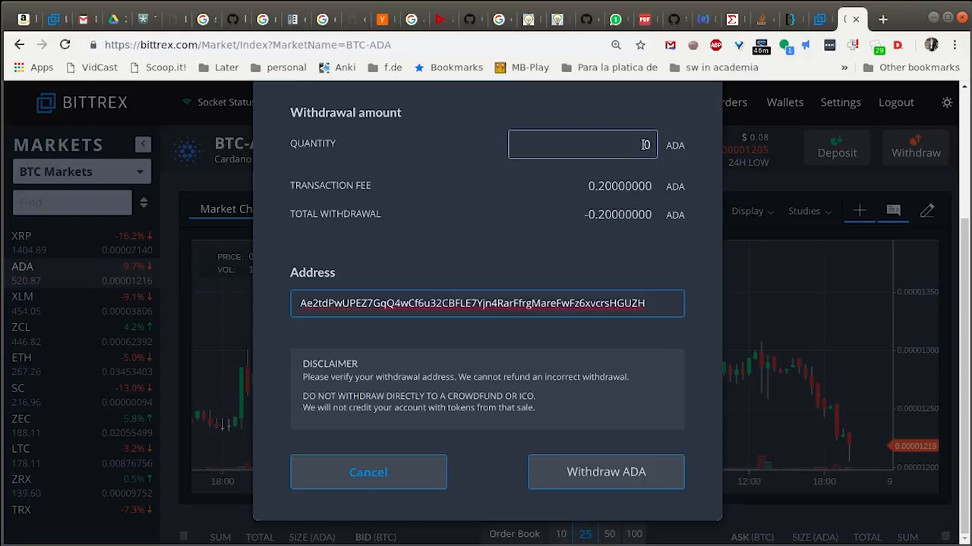
text(7.9)
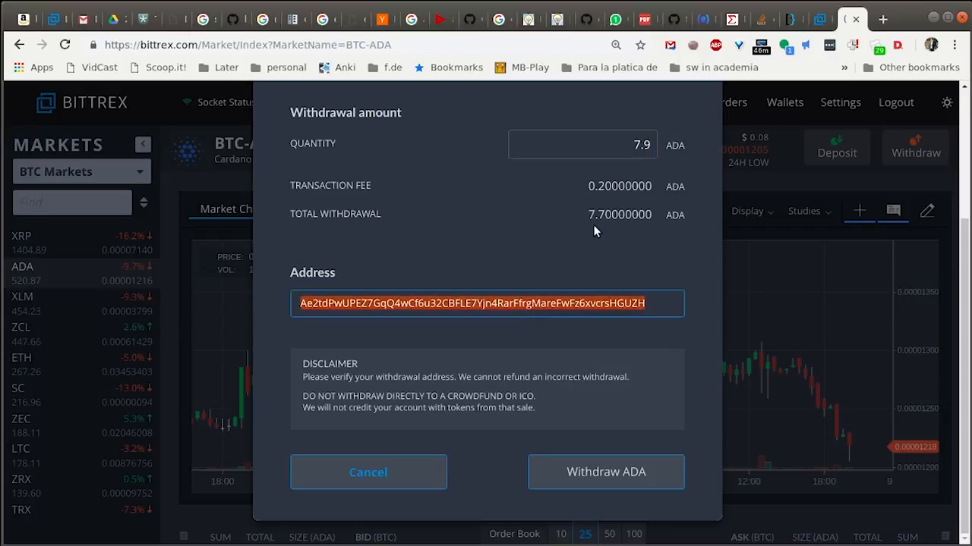
mouse_move(596, 186)
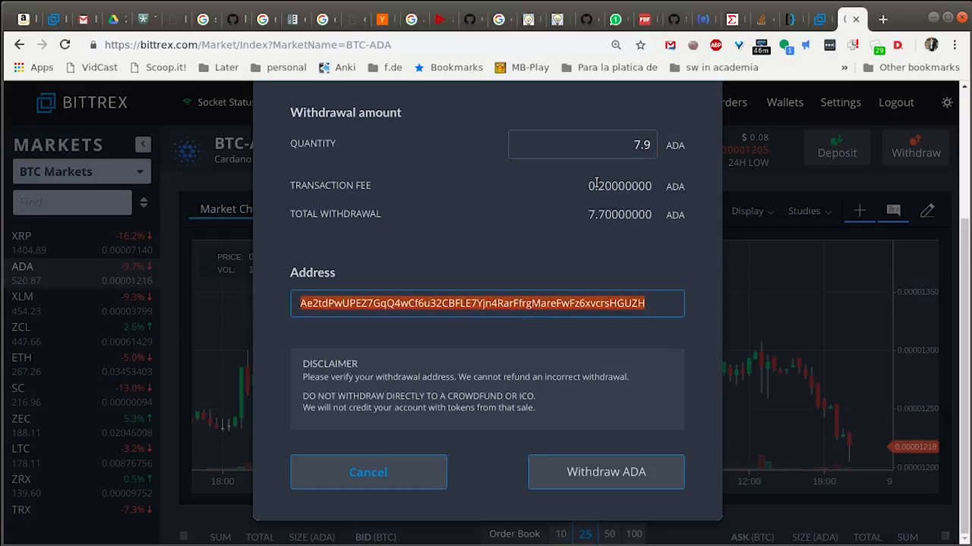
mouse_move(583, 449)
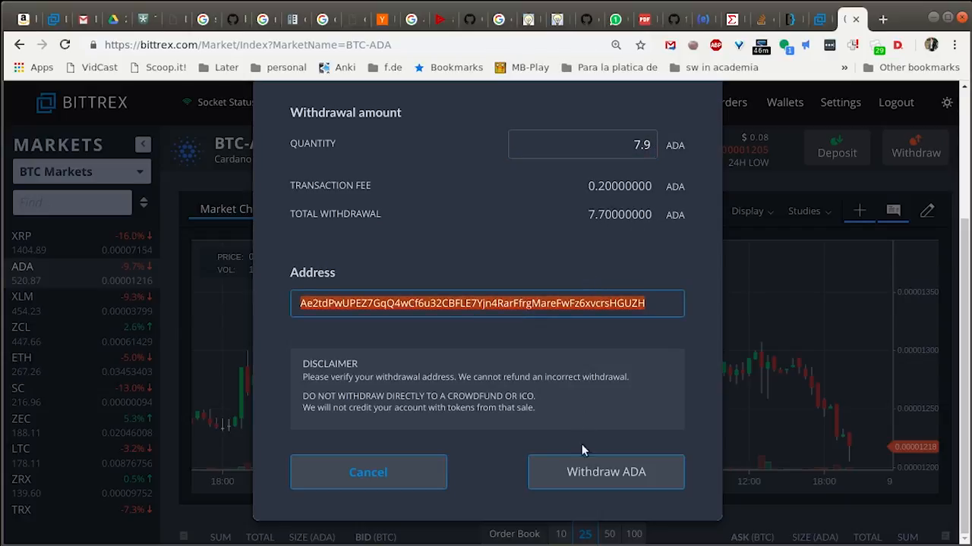
mouse_move(586, 472)
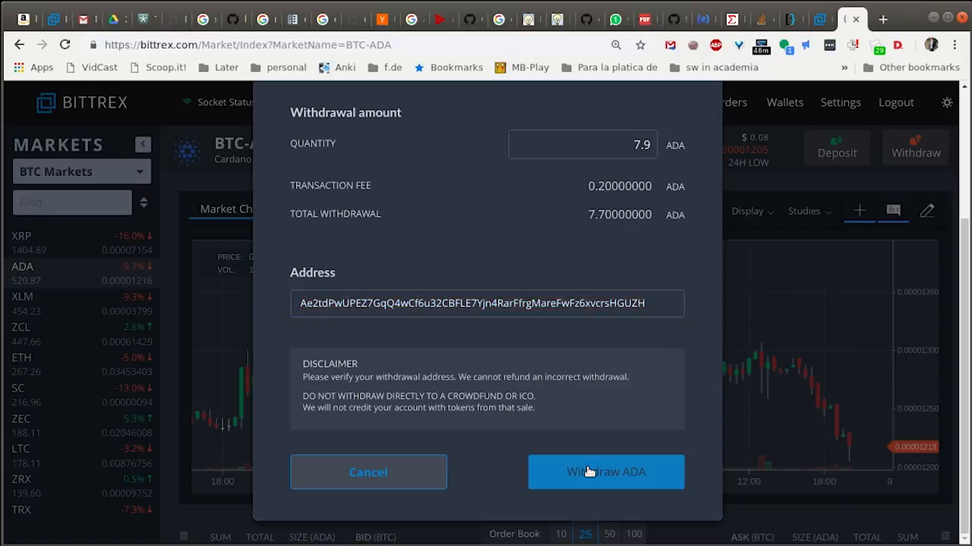
- Submit the withdrawal, enter the two-factor code, and send the confirmed ADA withdrawal
click(606, 472)
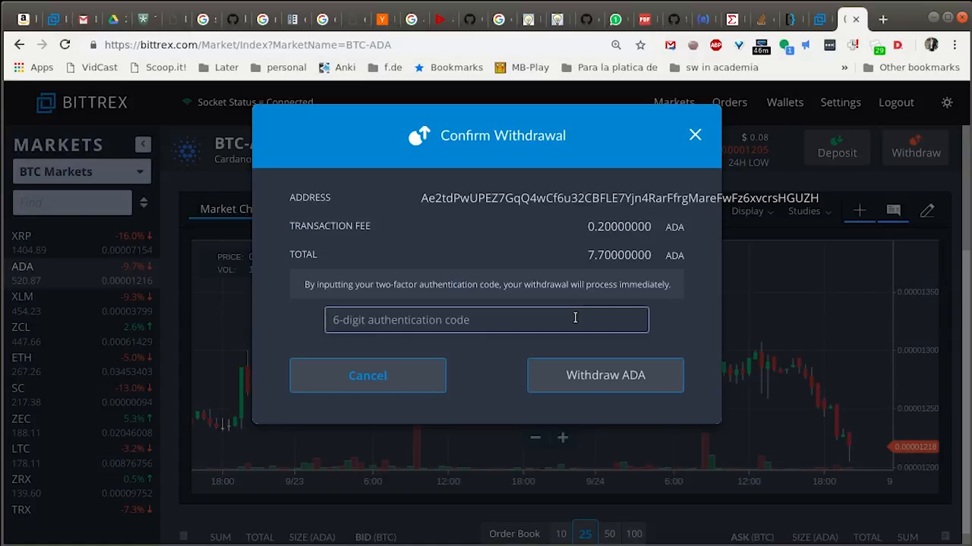
mouse_move(589, 320)
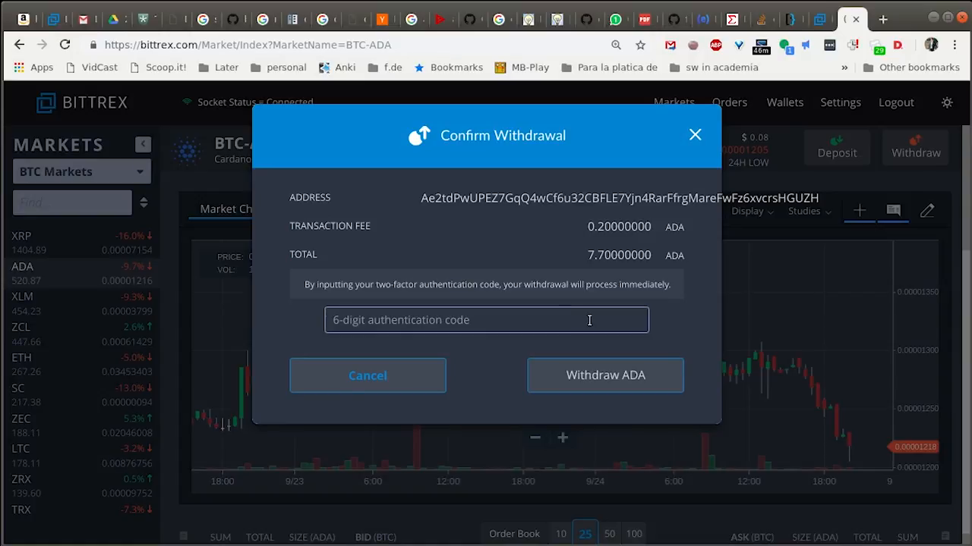
click(486, 320)
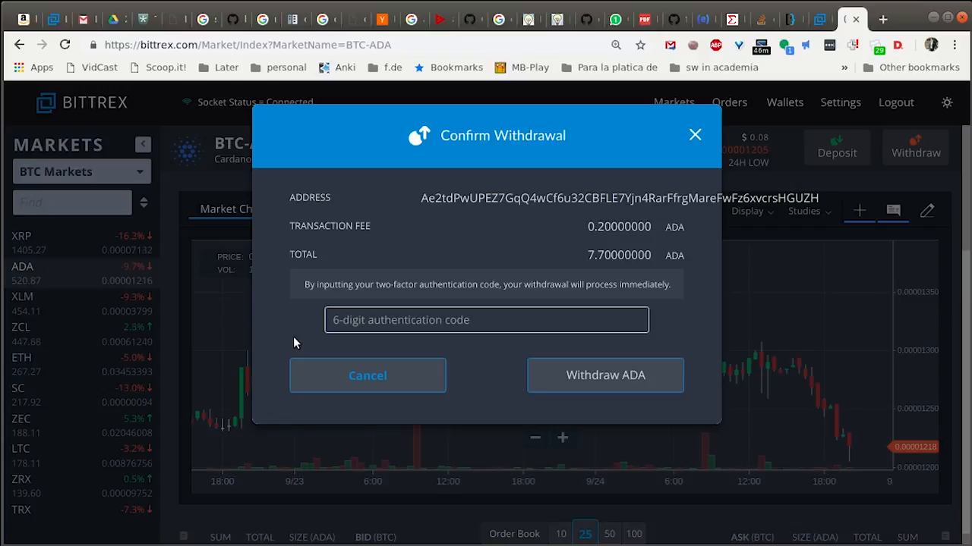
click(486, 320)
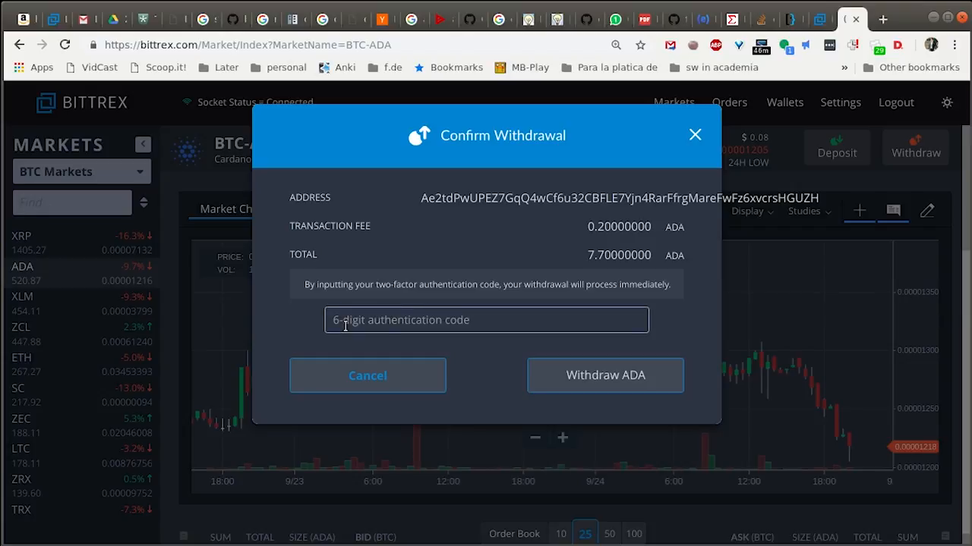
click(486, 320)
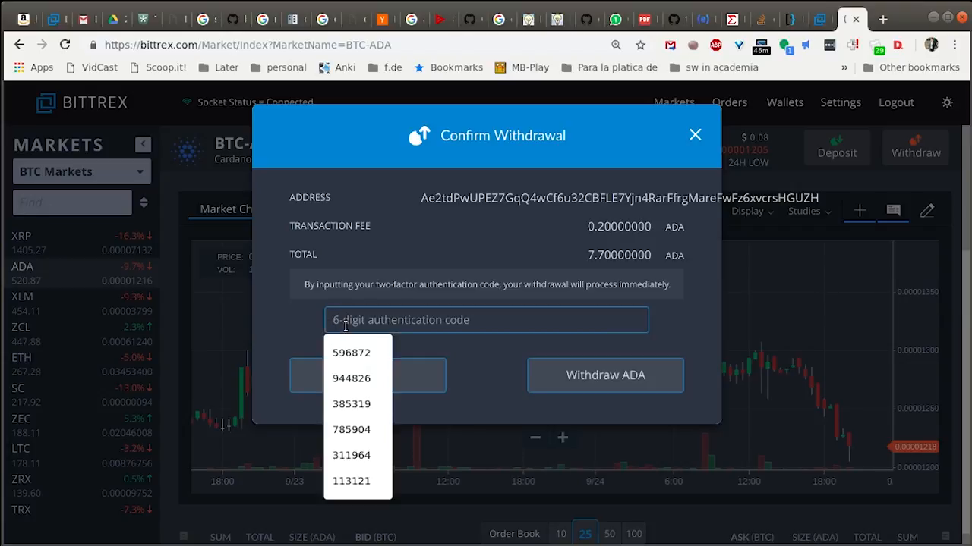
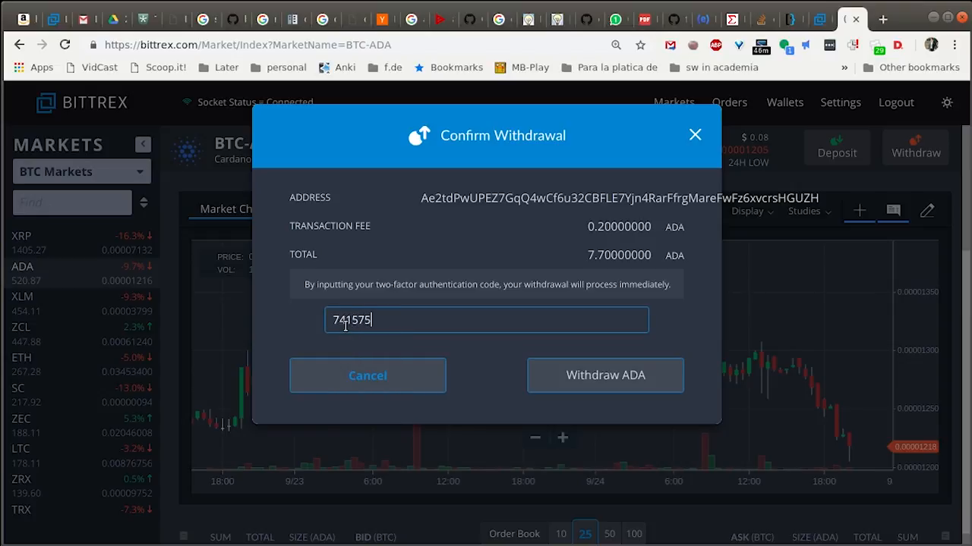
mouse_move(604, 375)
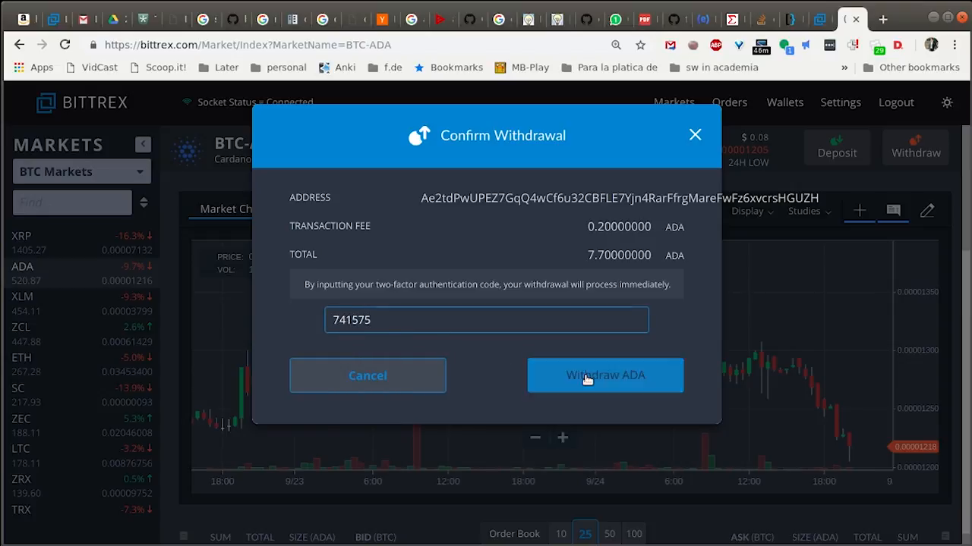
click(605, 375)
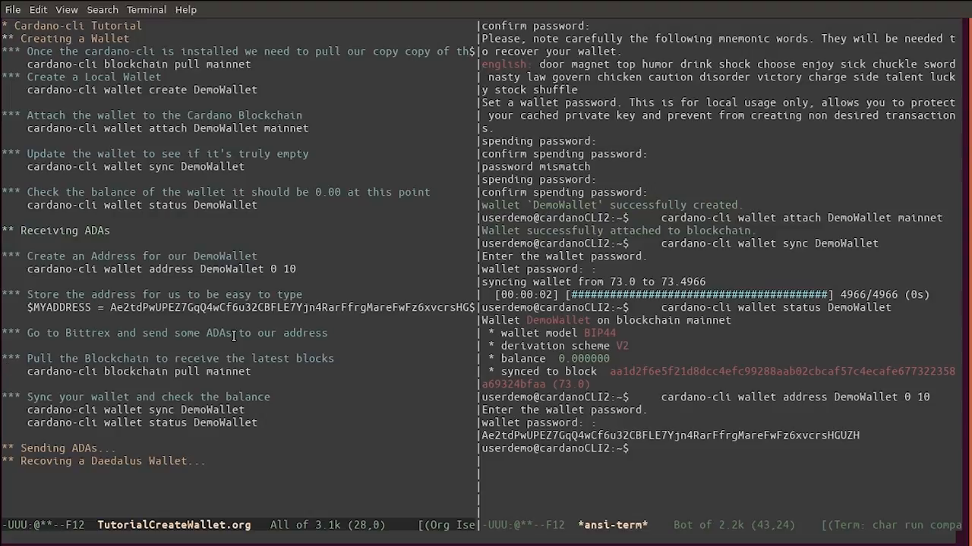
mouse_move(233, 438)
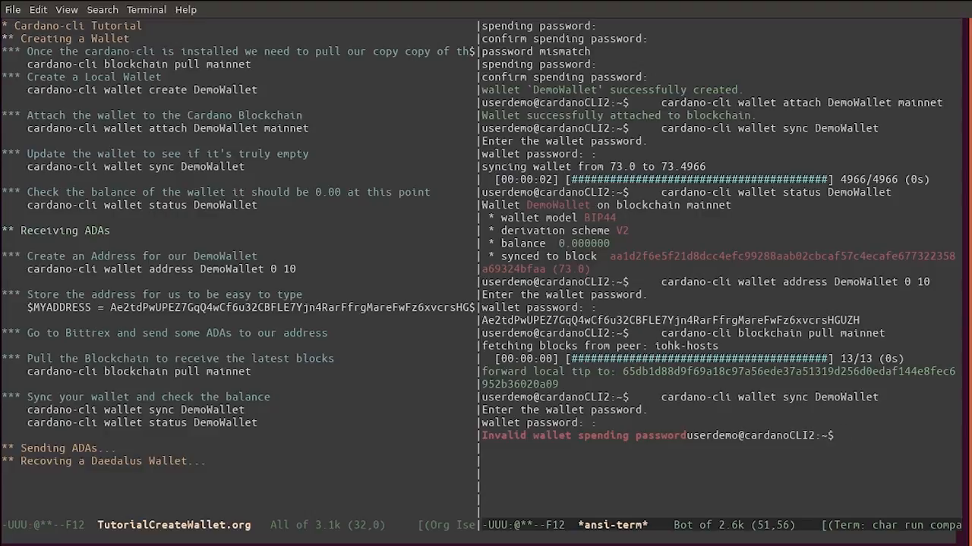
- Re-pull the mainnet blockchain and rerun the DemoWallet status check
text(cardano-cli blockchain pull mainnet)
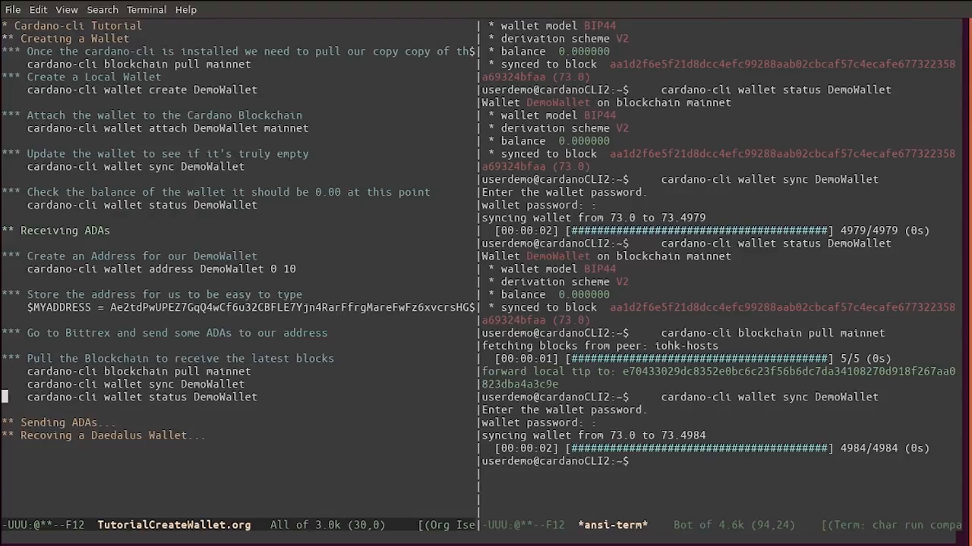
key(Return)
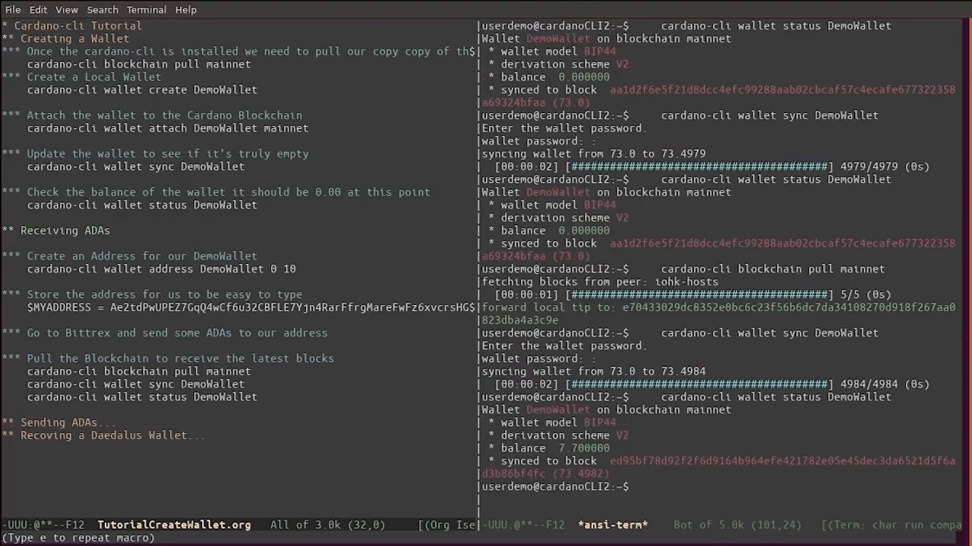
mouse_move(564, 448)
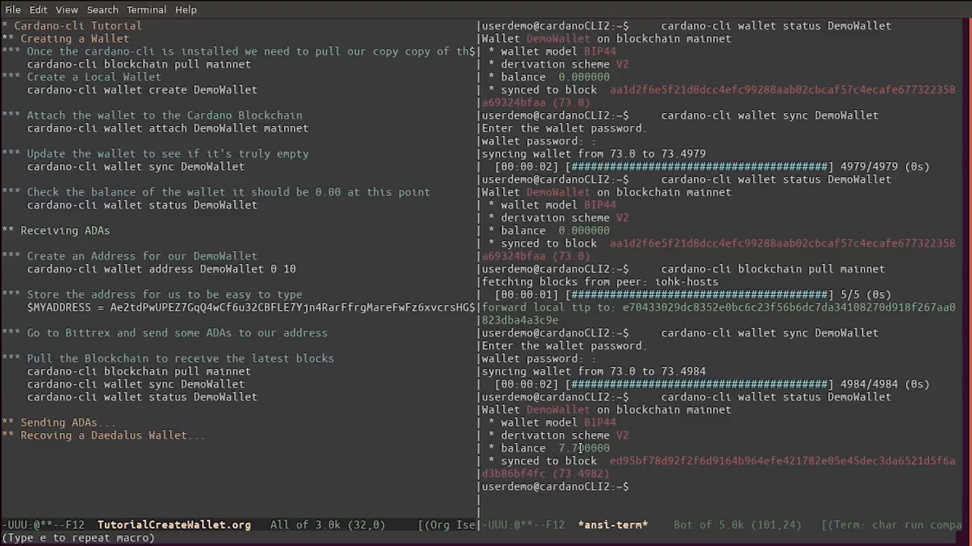
mouse_move(612, 465)
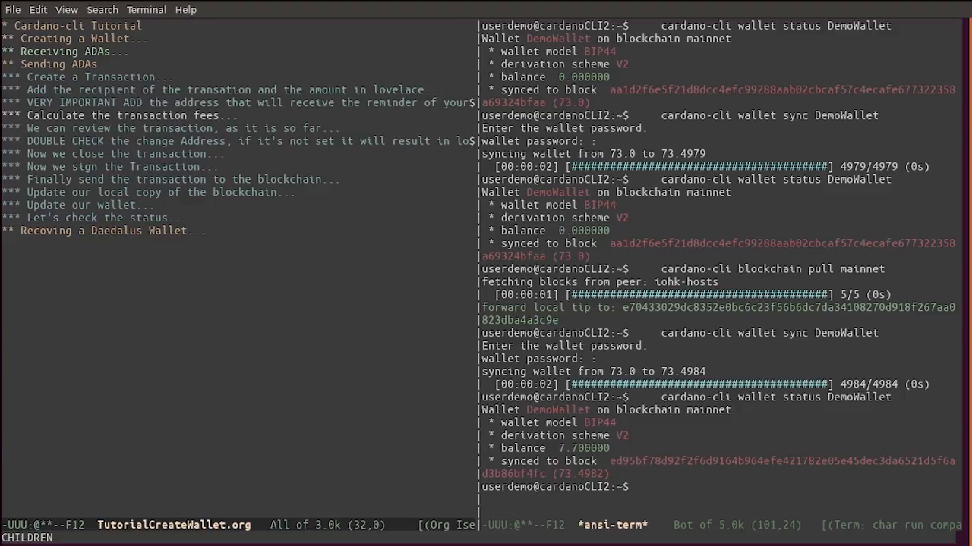
- Reveal the STAGING_ID transaction-creation command under Create a Transaction
key(Down)
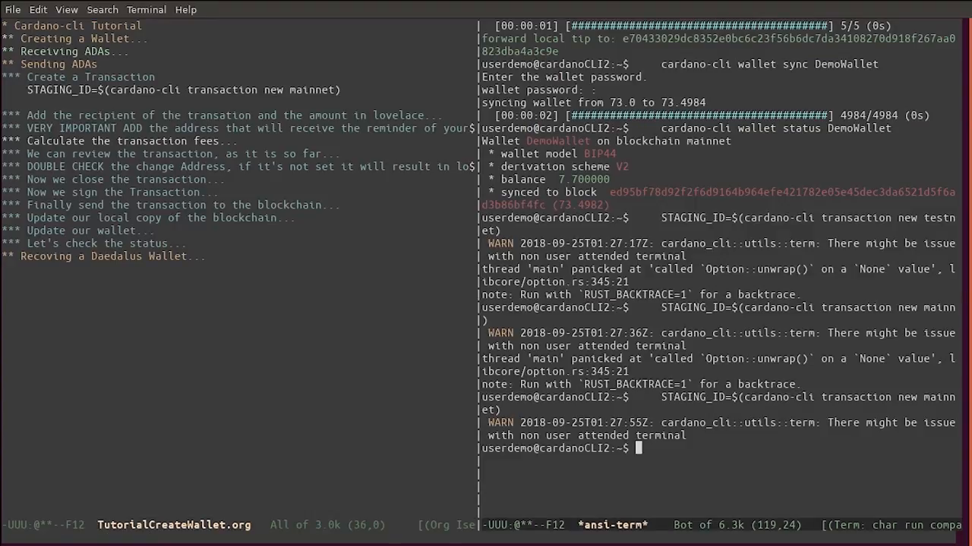
- Type $STAGING at the terminal prompt, leaving a mistyped line
text($)
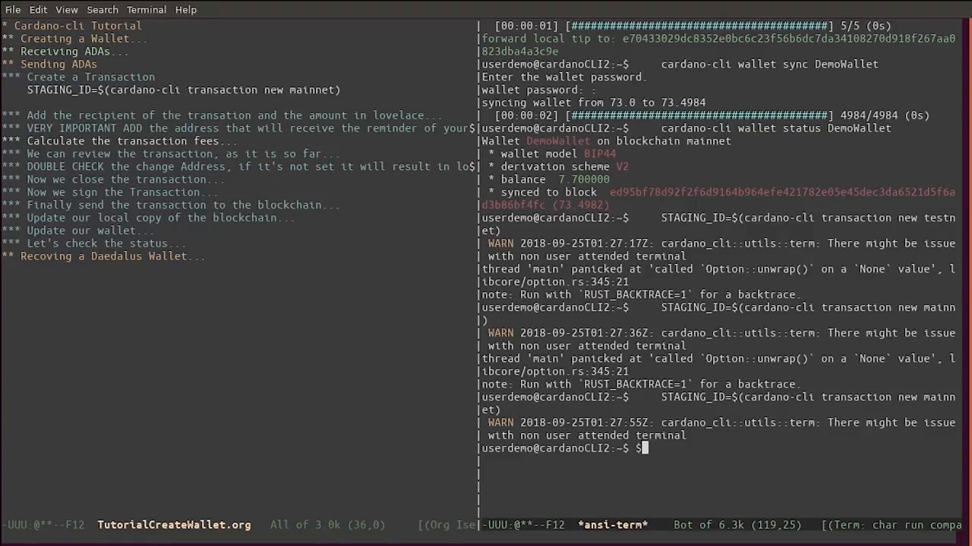
text(ST)
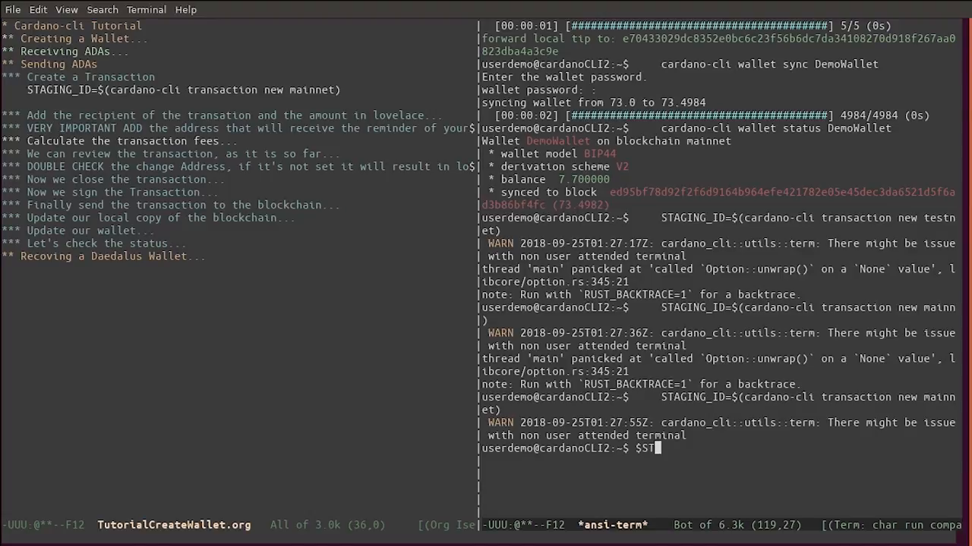
text(AG)
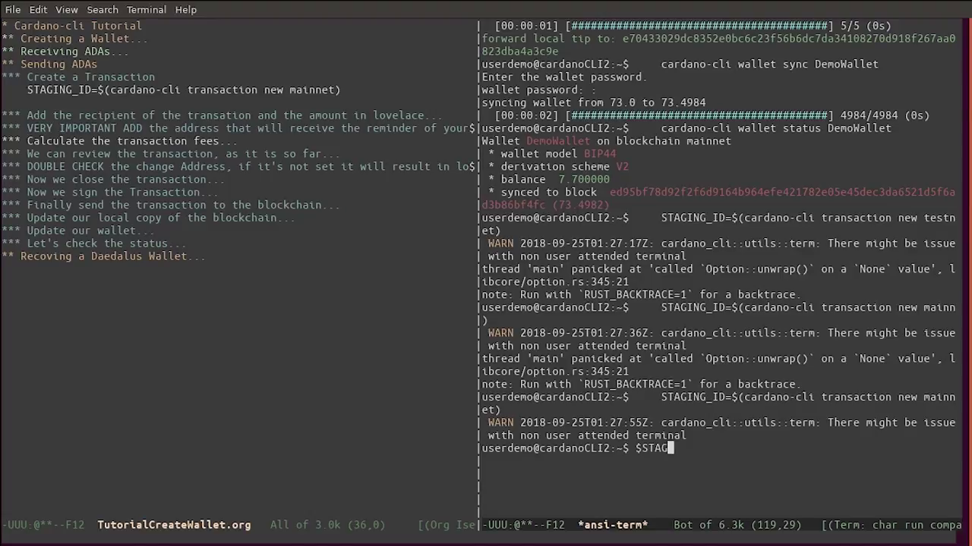
text(I)
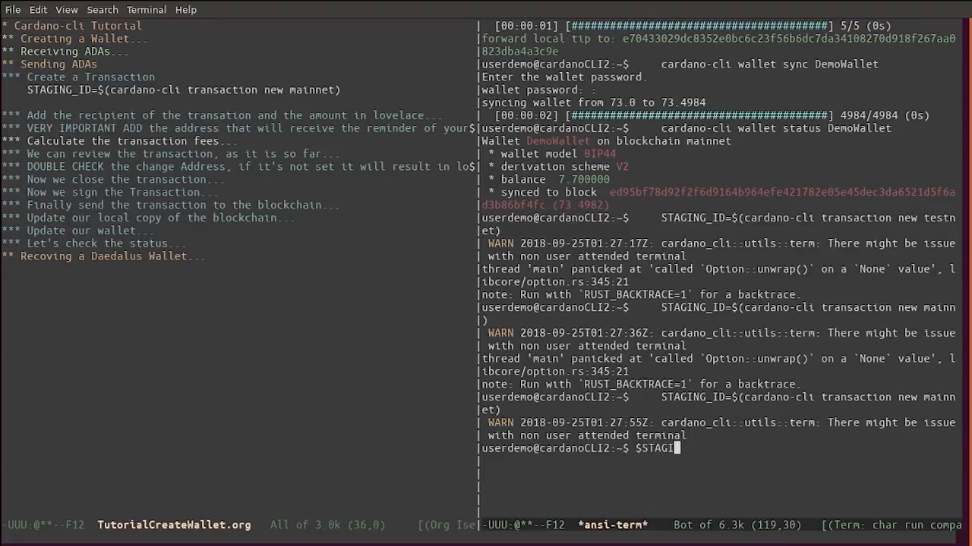
text(NG_I)
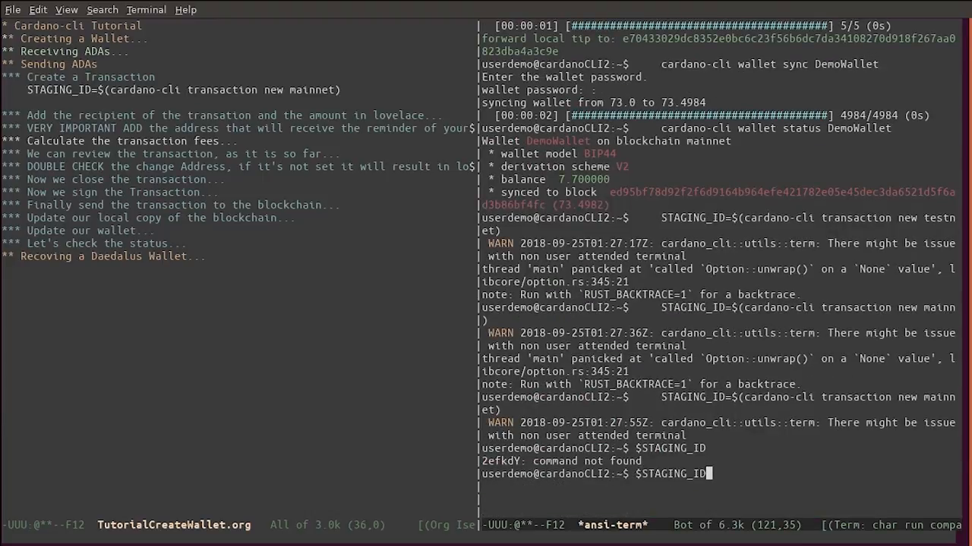
text(Dec)
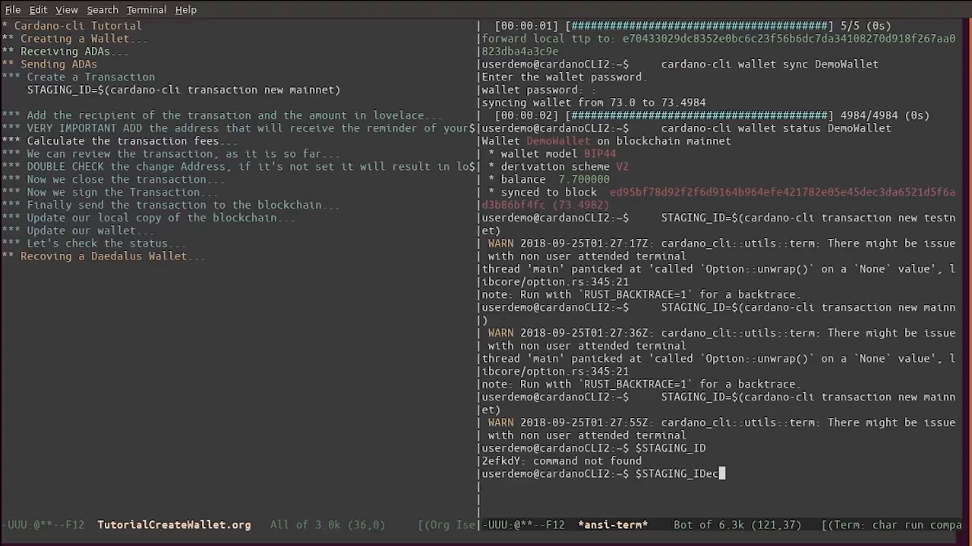
- Clear the mistyped line and run echo $STAGING_ID
key(BackSpace)
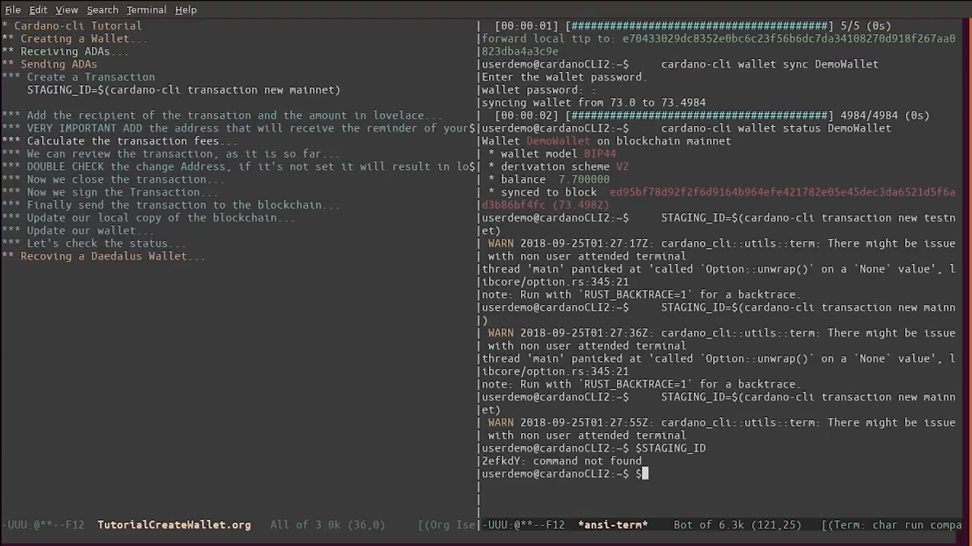
text(echo)
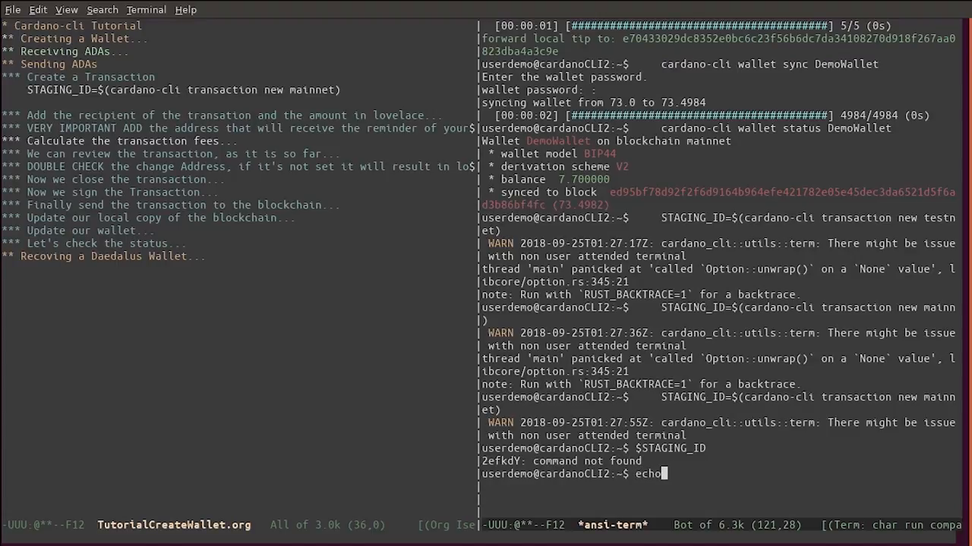
text($S)
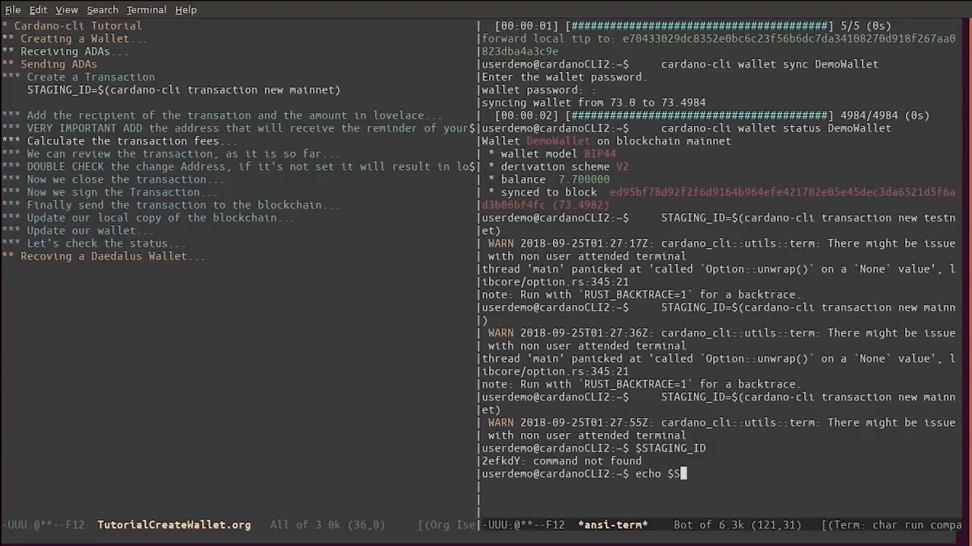
text(TA)
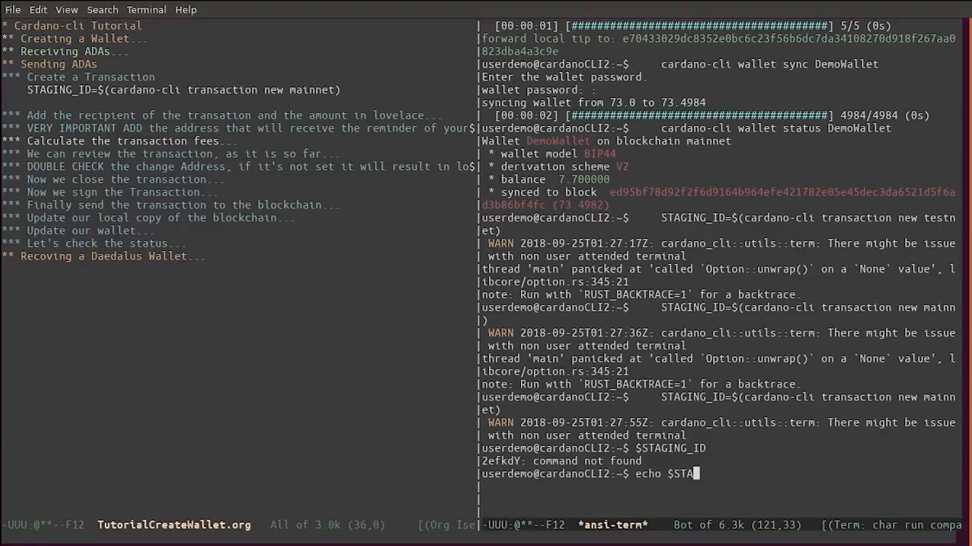
text(GING_ID)
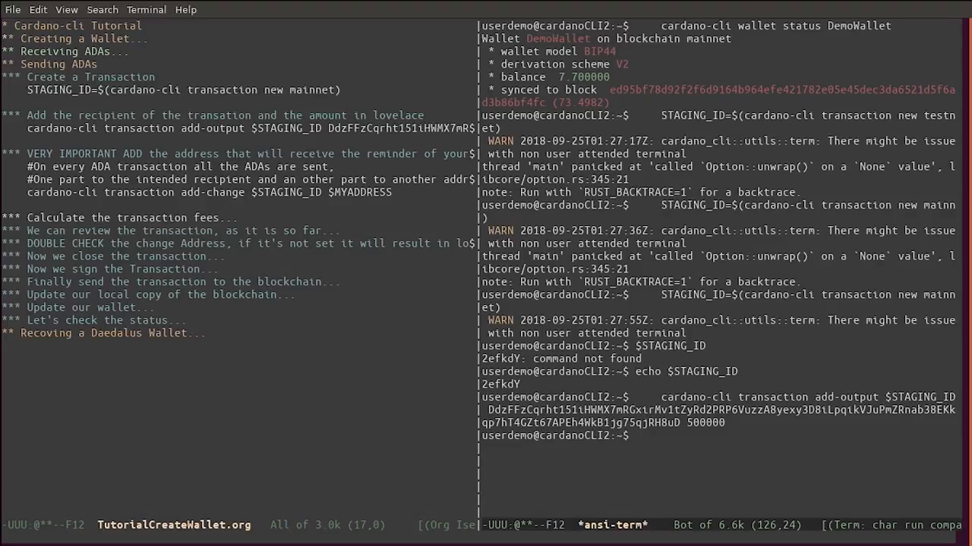
- Type and run $MYADDRESS=$(cardano-cli wallet address mainnet) as a first attempt
text($M)
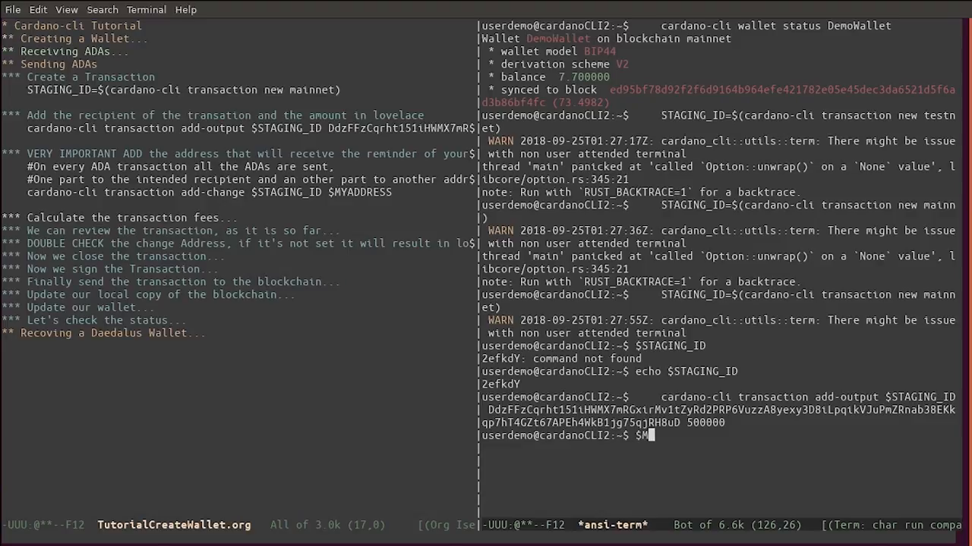
text(YADD)
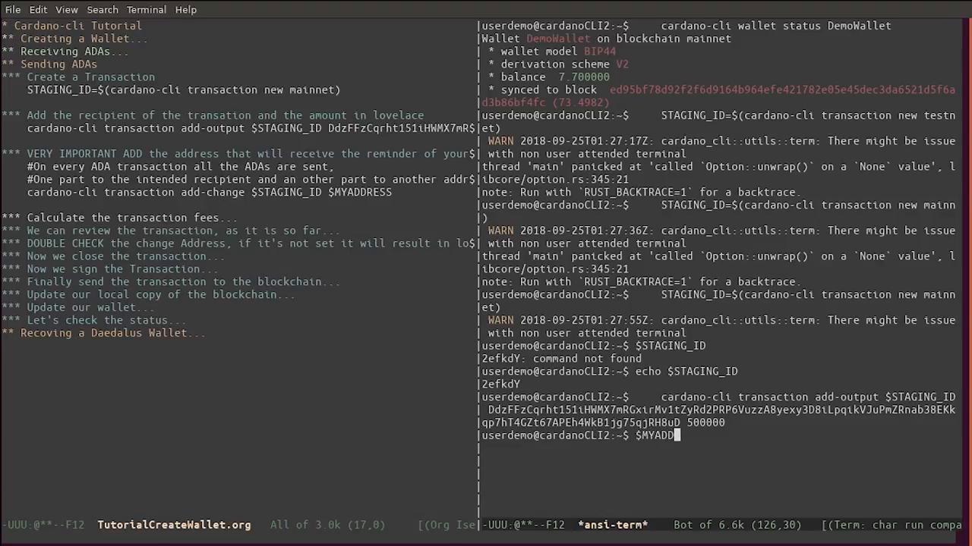
text(RESS)
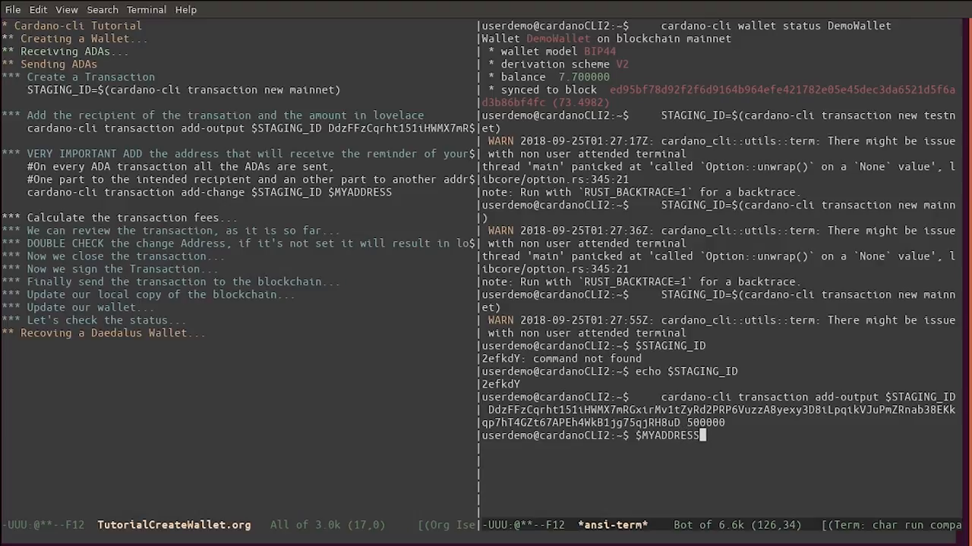
text(=)
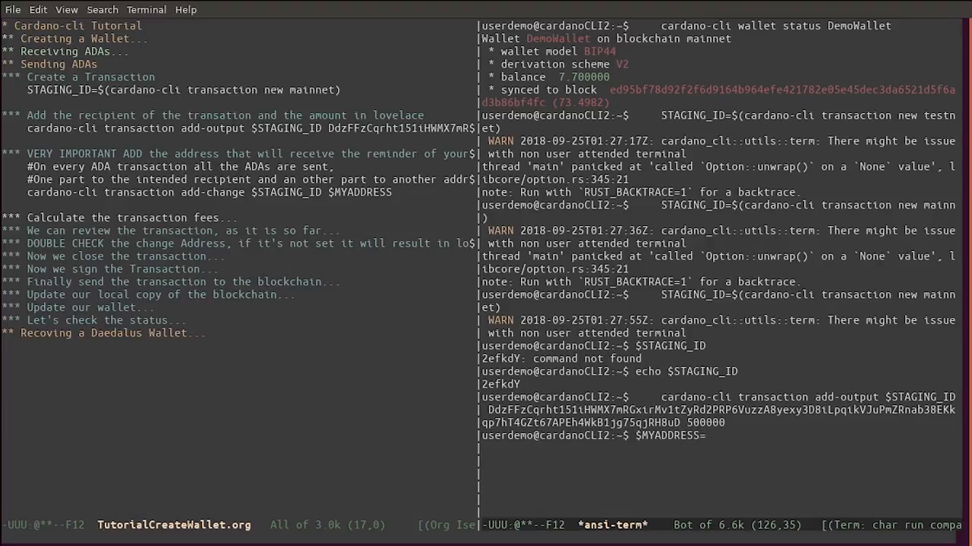
text(car)
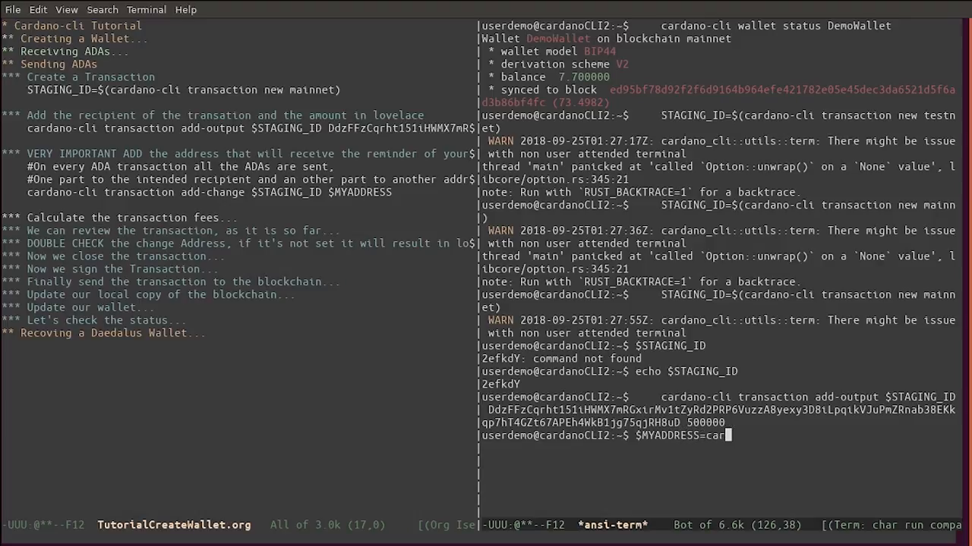
text(dano-cli)
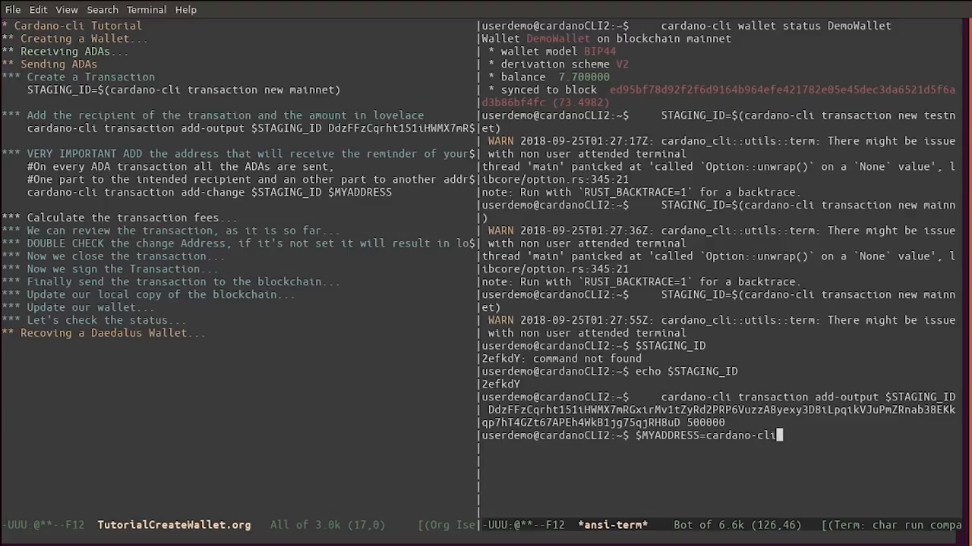
text(wallet)
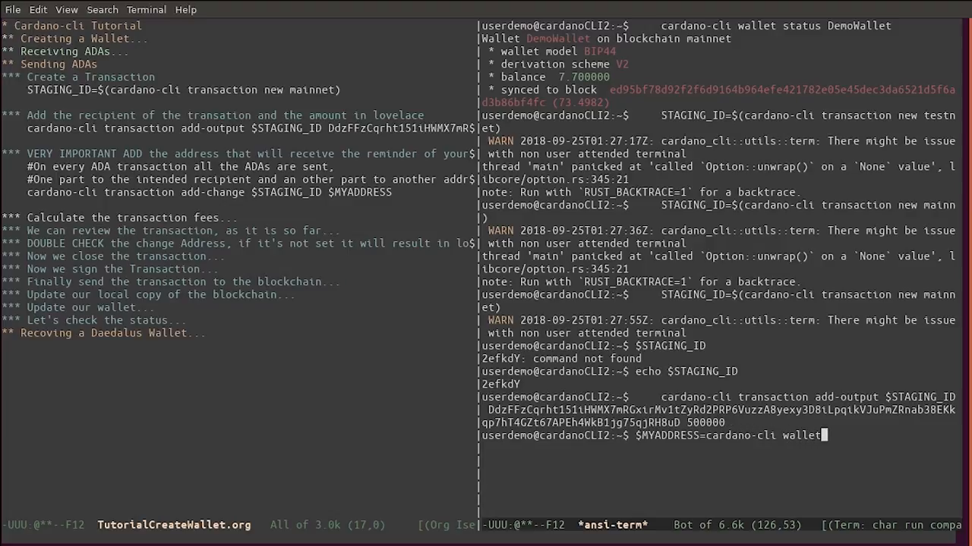
text(addres)
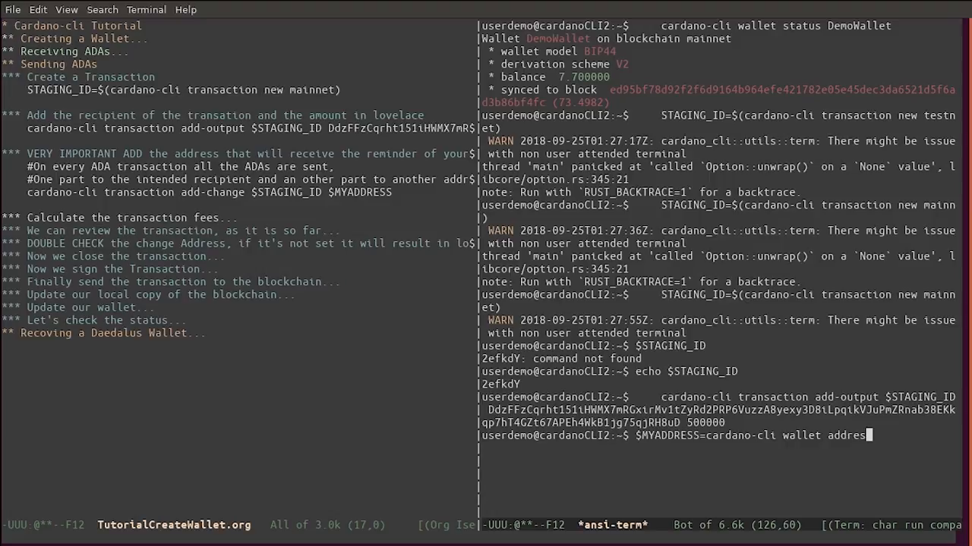
text(s)
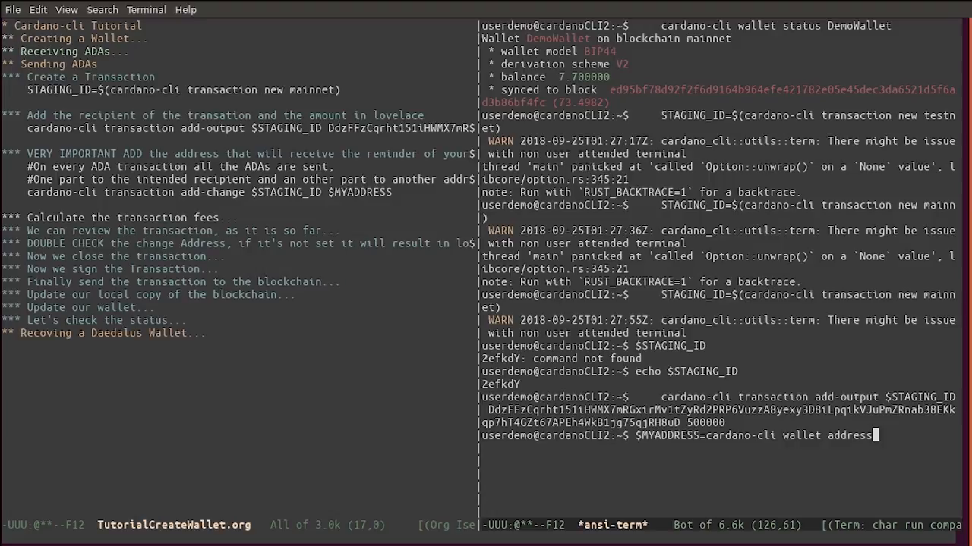
text(mainnet)
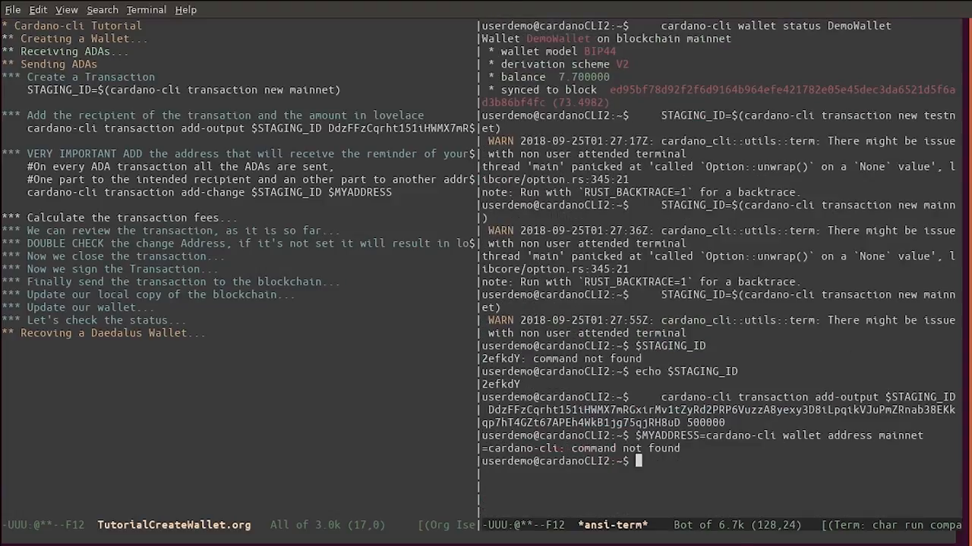
text($MYADDRESS=cardano-cli wallet address mainnet)
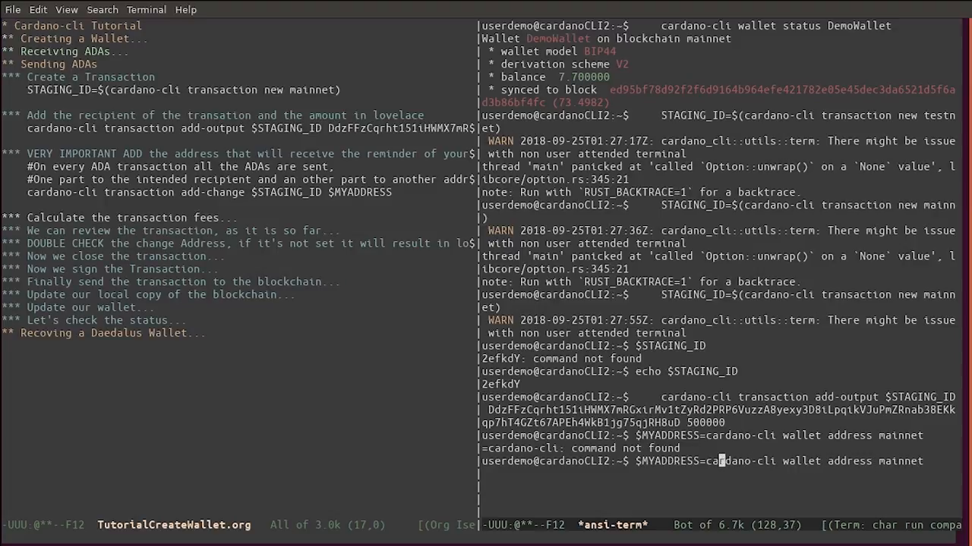
text($()
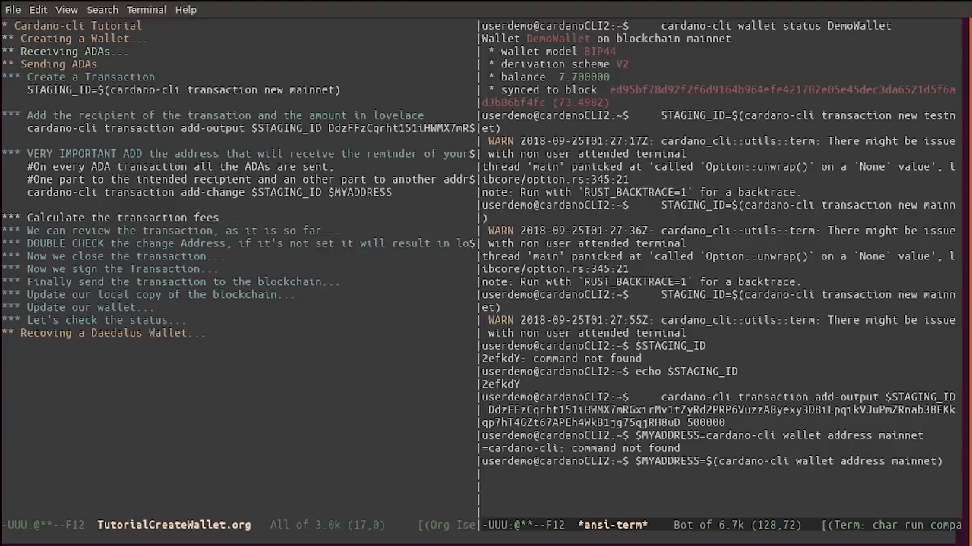
key(Return)
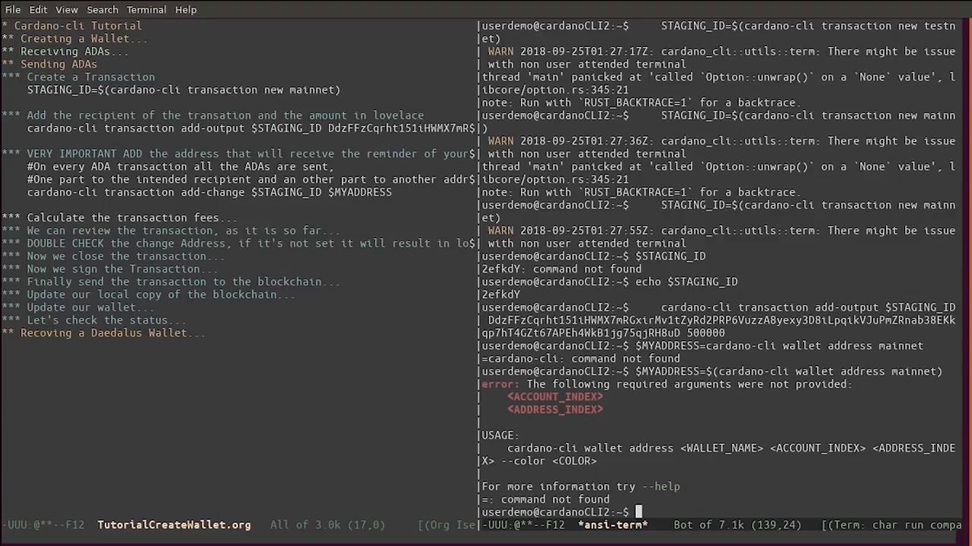
- Rerun the MYADDRESS assignment with address count 10 and submit the password prompt
text($MYADDRESS=$(cardano-cli wallet address mainnet))
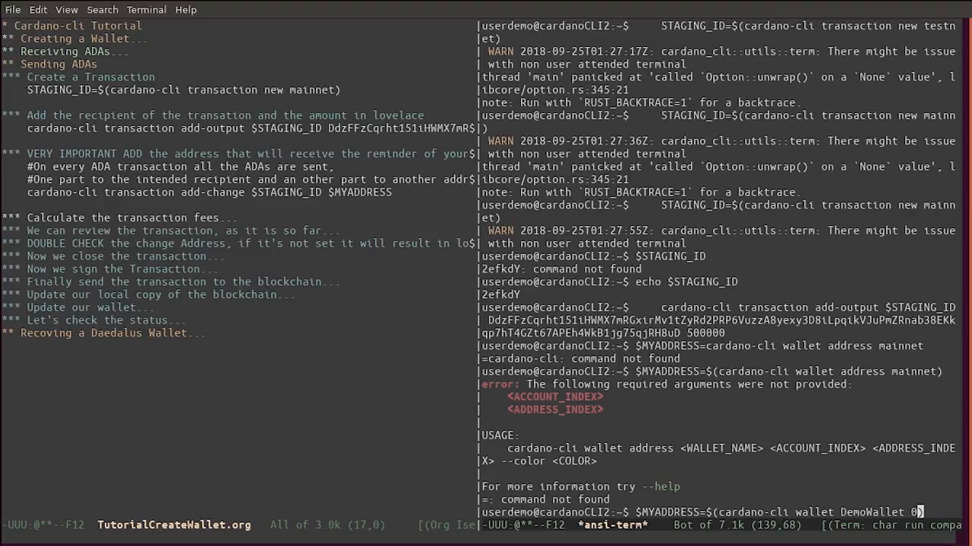
text(10)
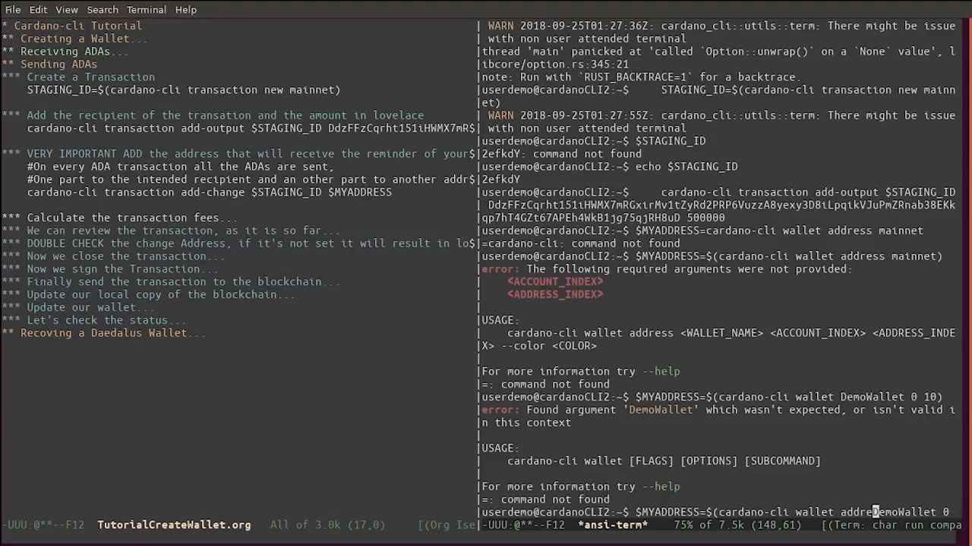
key(Return)
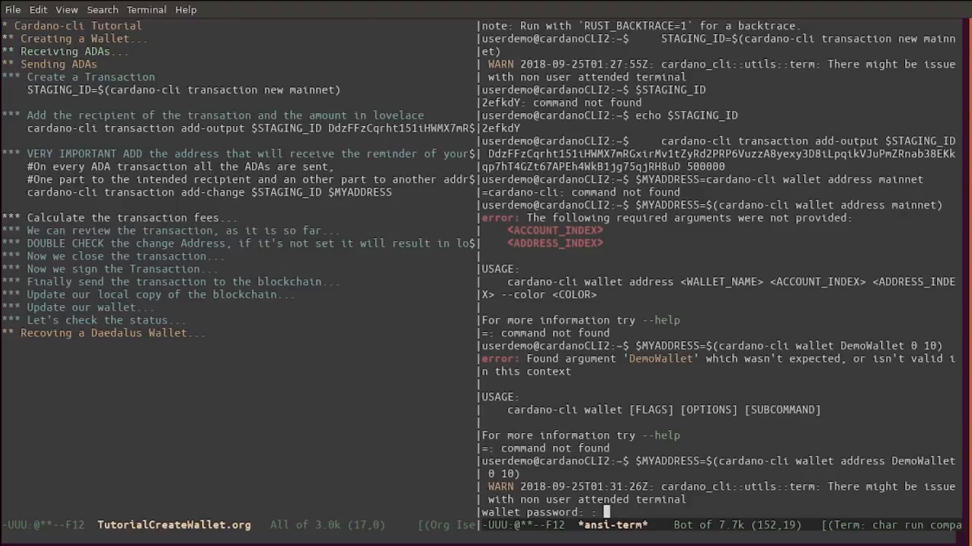
key(Return)
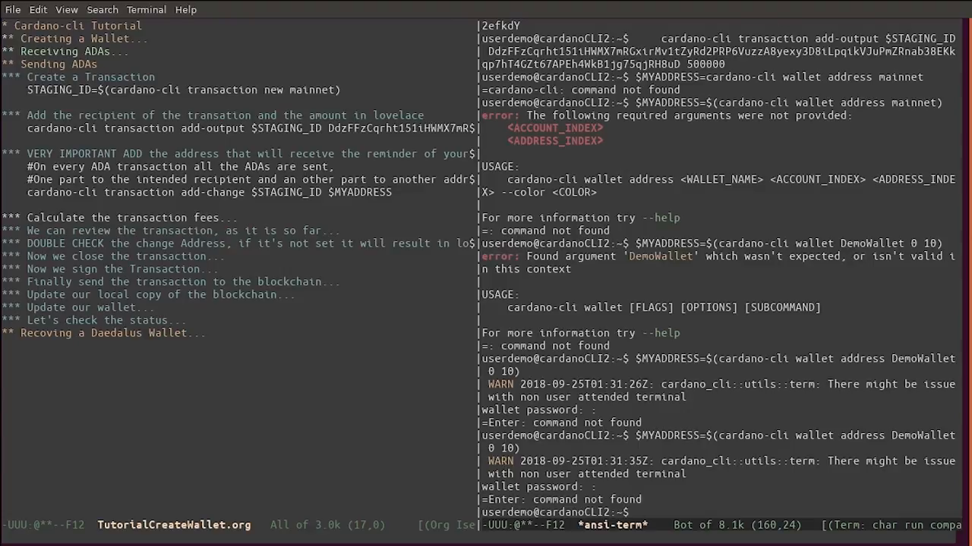
- Echo $MYADDRESS, then retype the assignment using cardano-cli wallet address DemoWallet
text(echo)
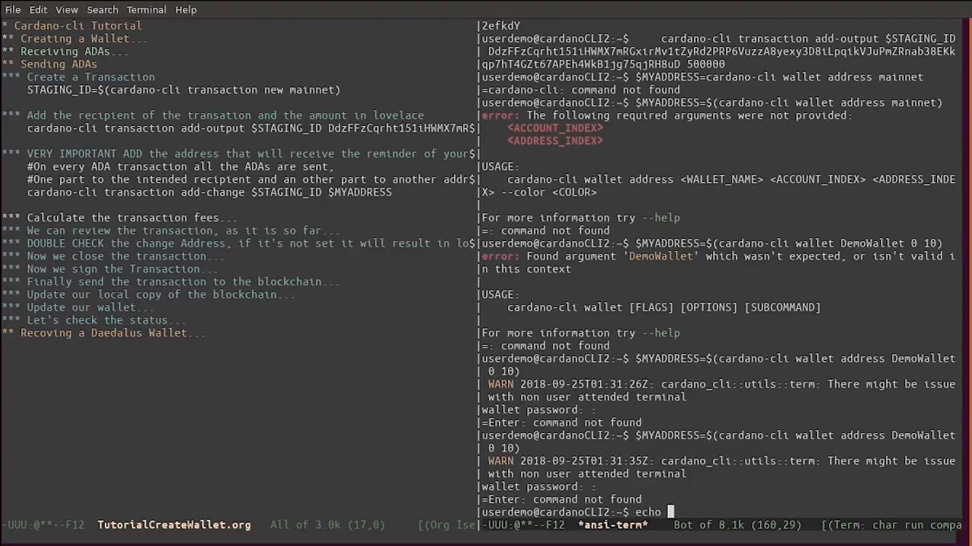
text($MY)
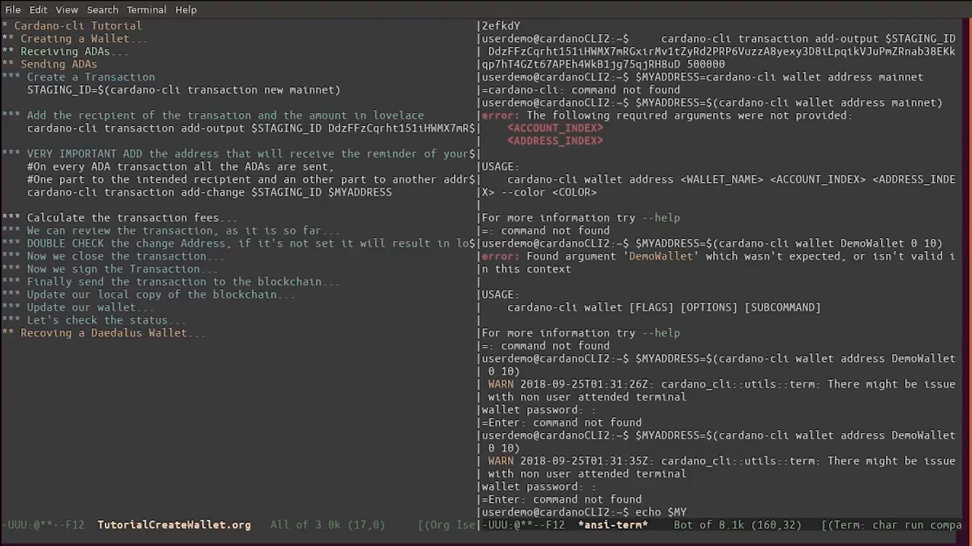
text(SS)
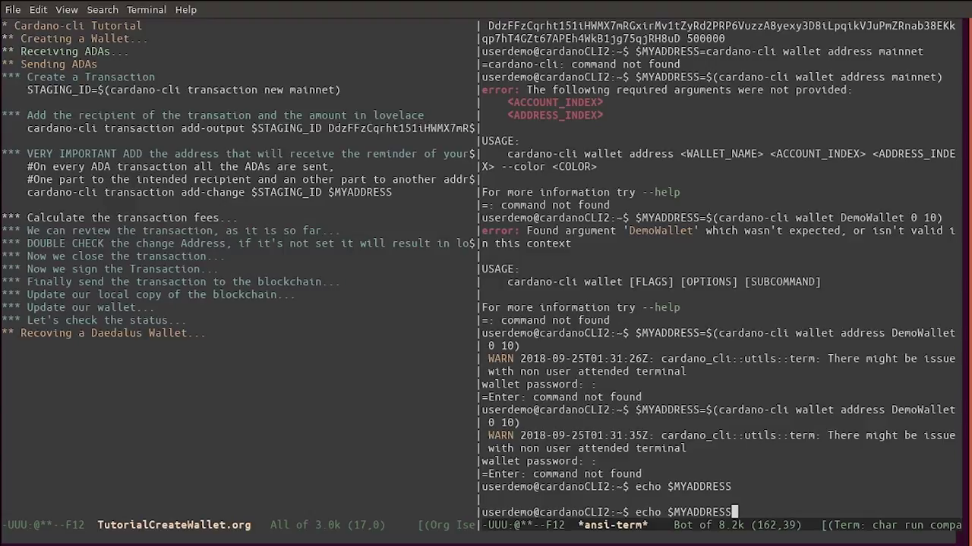
text($MYADDRESS=$(cardano-cli wallet address DemoWallet)
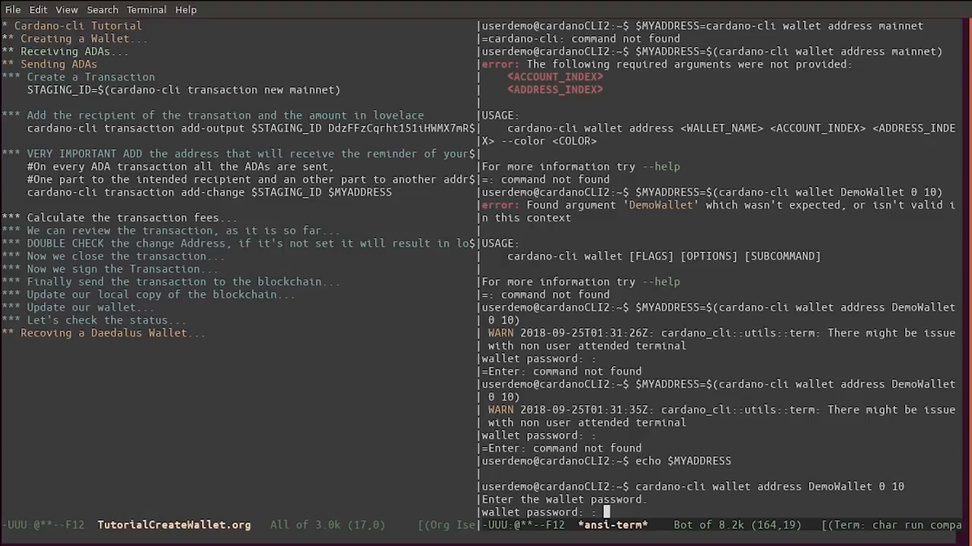
- Submit the wallet password and paste DemoWallet's address into MYADDRESS
key(Return)
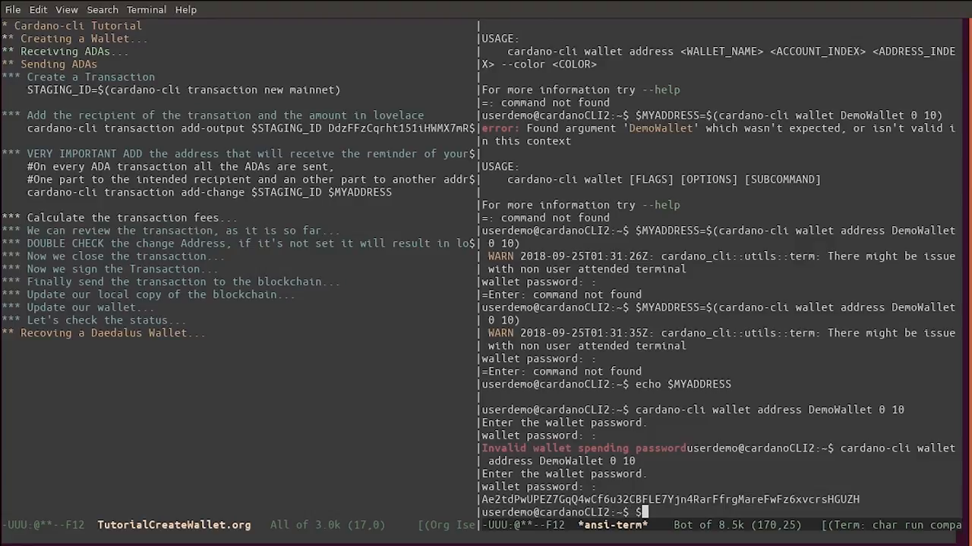
text($MY)
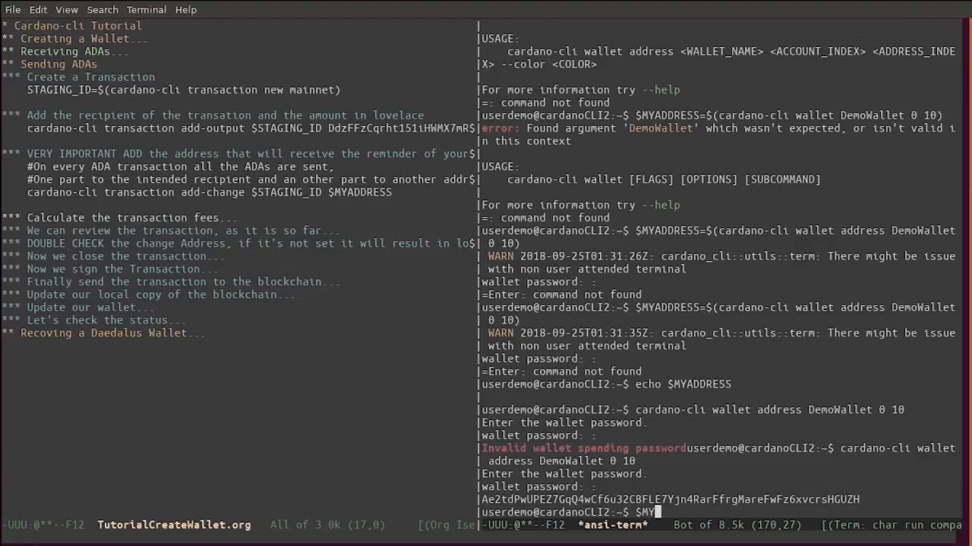
text(ADDRESS=)
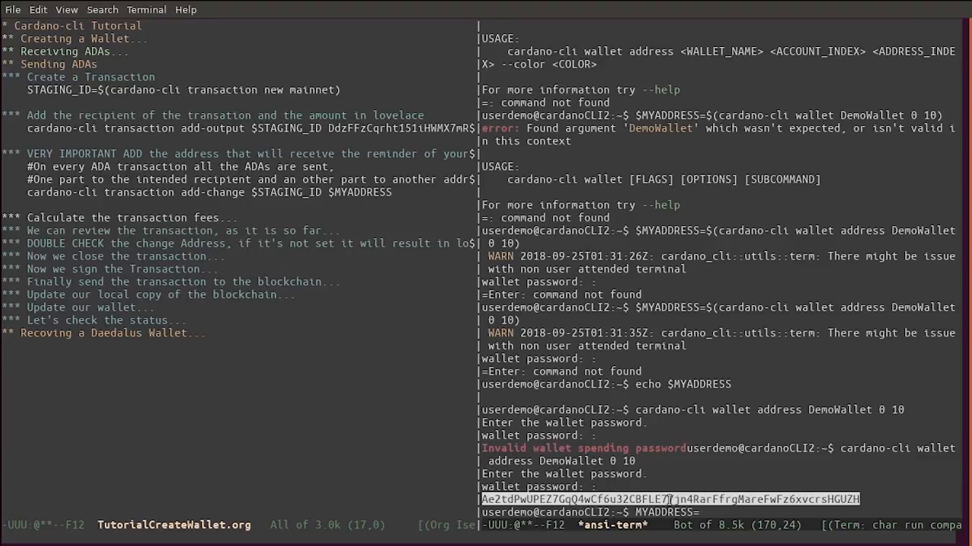
right_click(668, 499)
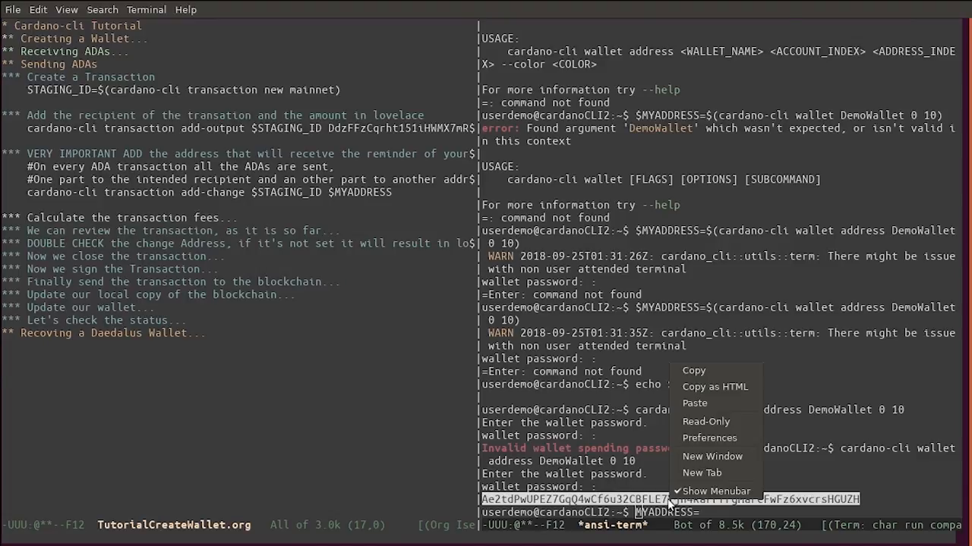
click(700, 491)
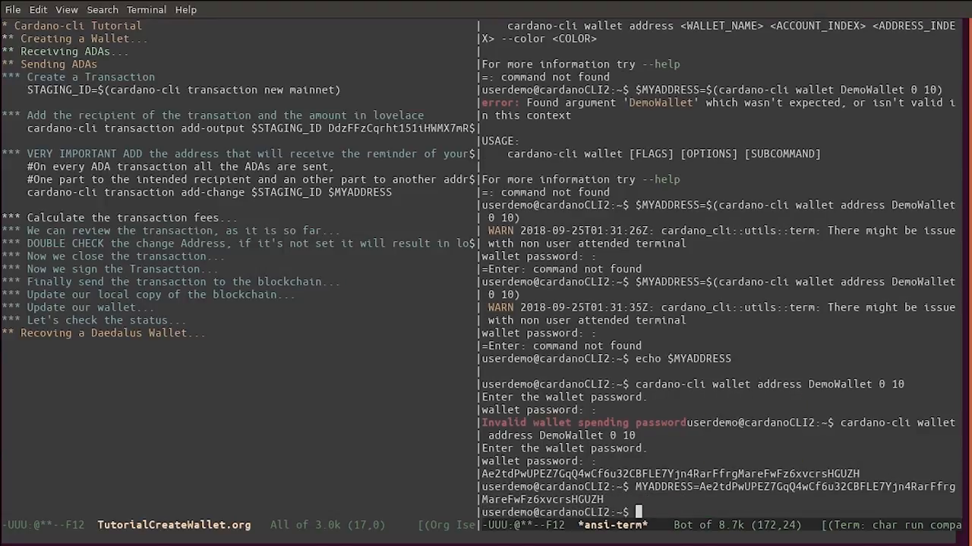
- Echo $MYADDRESS to confirm it holds DemoWallet's address
text(echo)
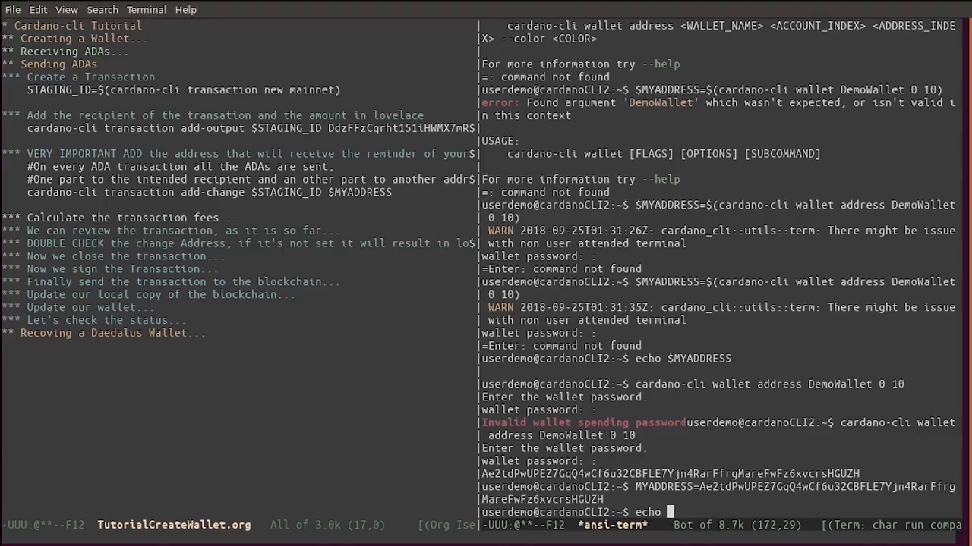
text($MYA)
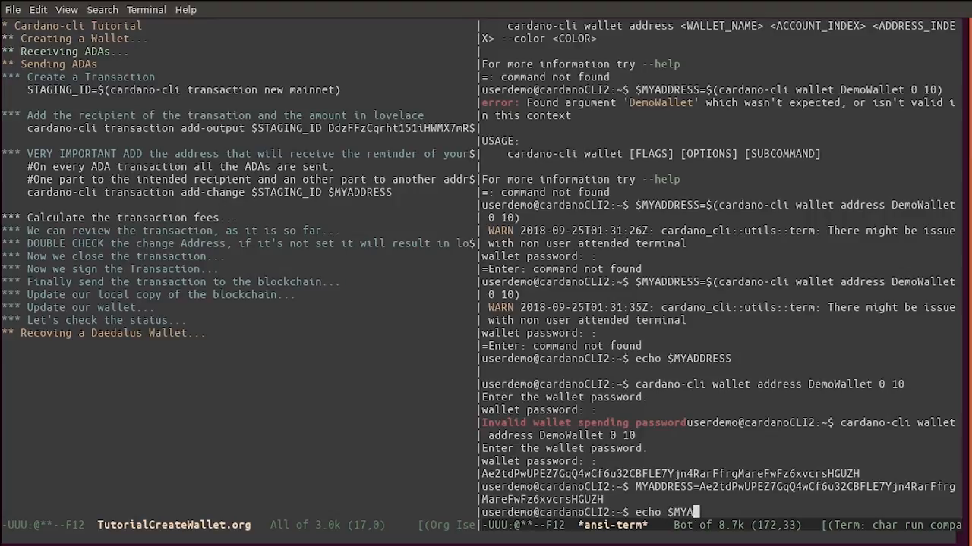
text(DDRESS)
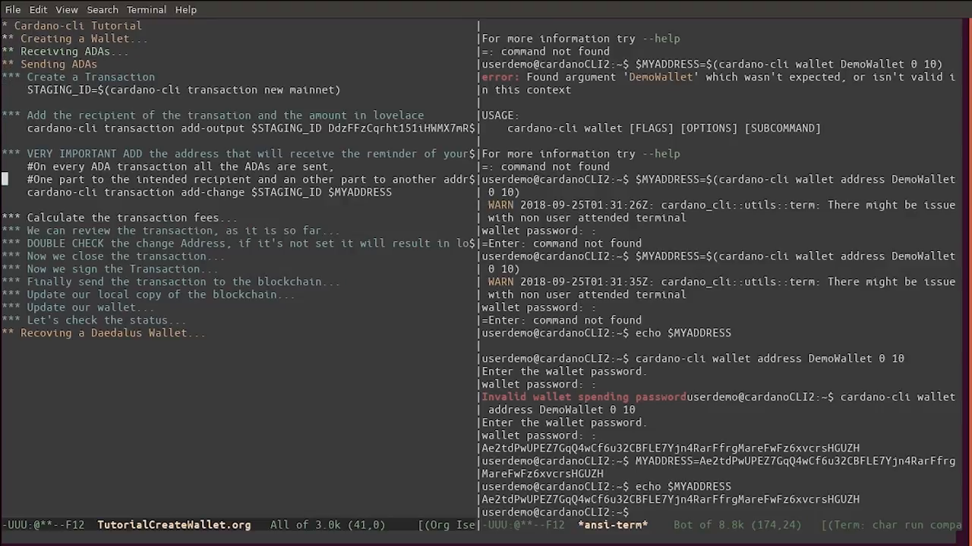
- Reveal the fee calculation section and run input-select for the staged transaction, showing a 0.169444 fee
key(down)
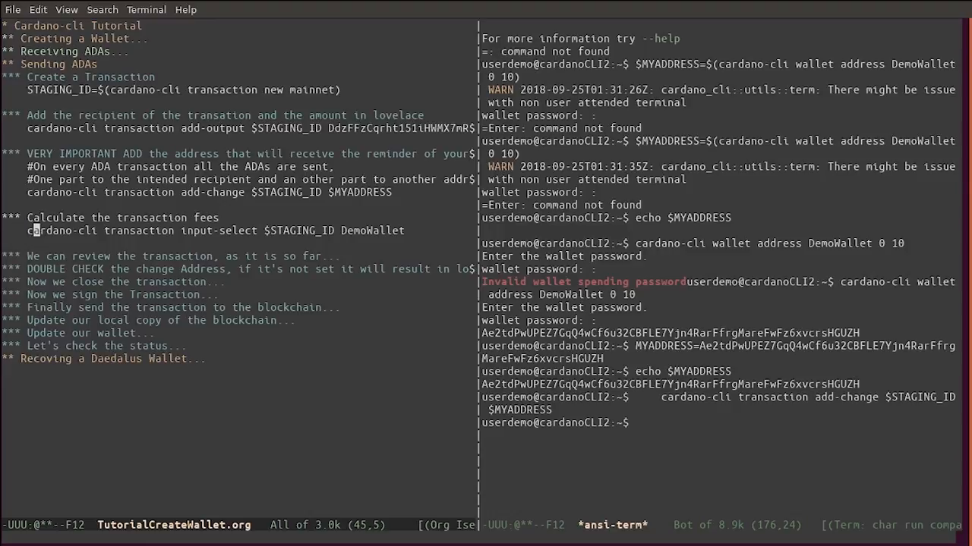
click(138, 231)
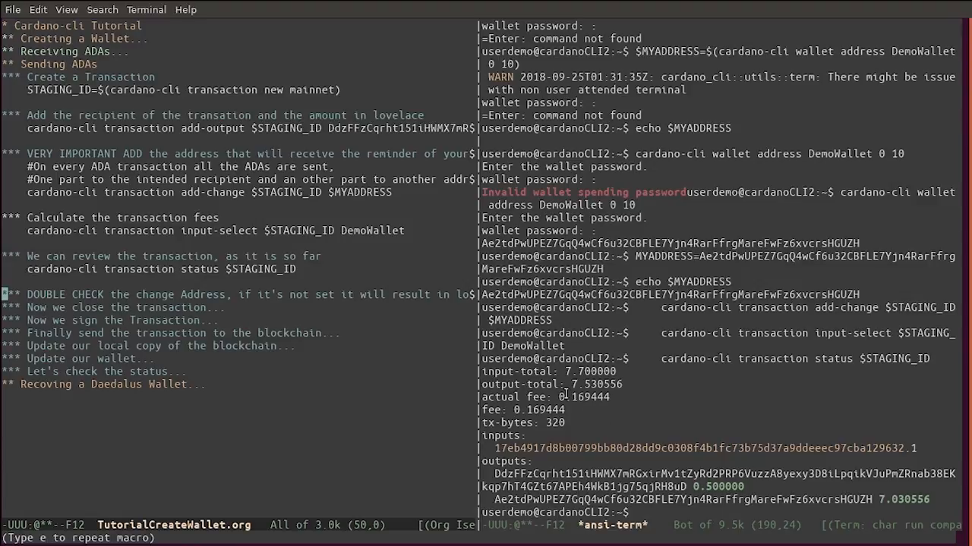
mouse_move(566, 398)
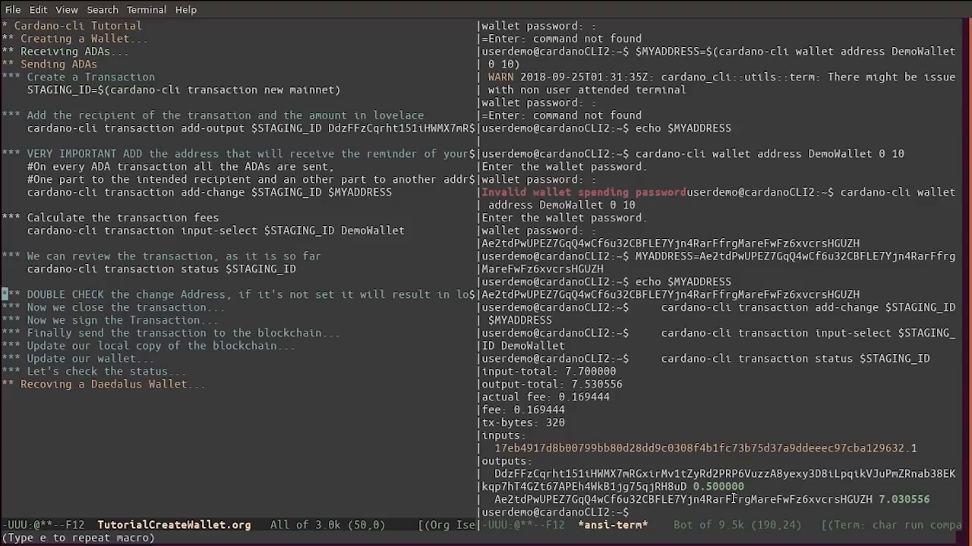
mouse_move(325, 303)
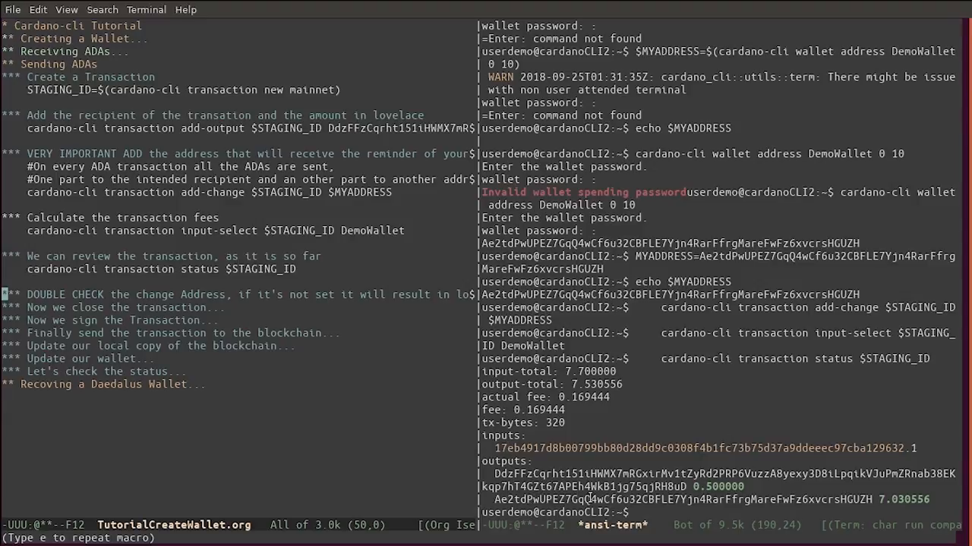
mouse_move(592, 507)
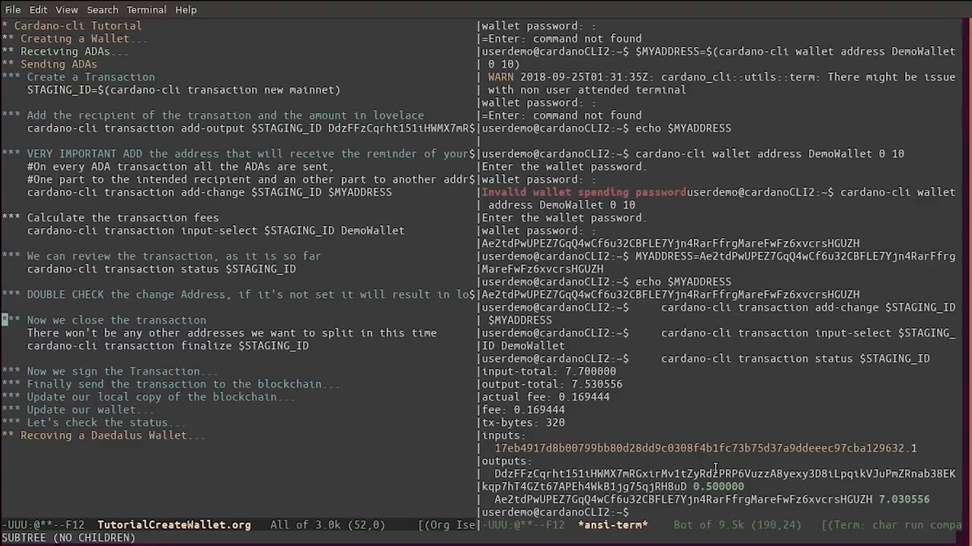
mouse_move(283, 396)
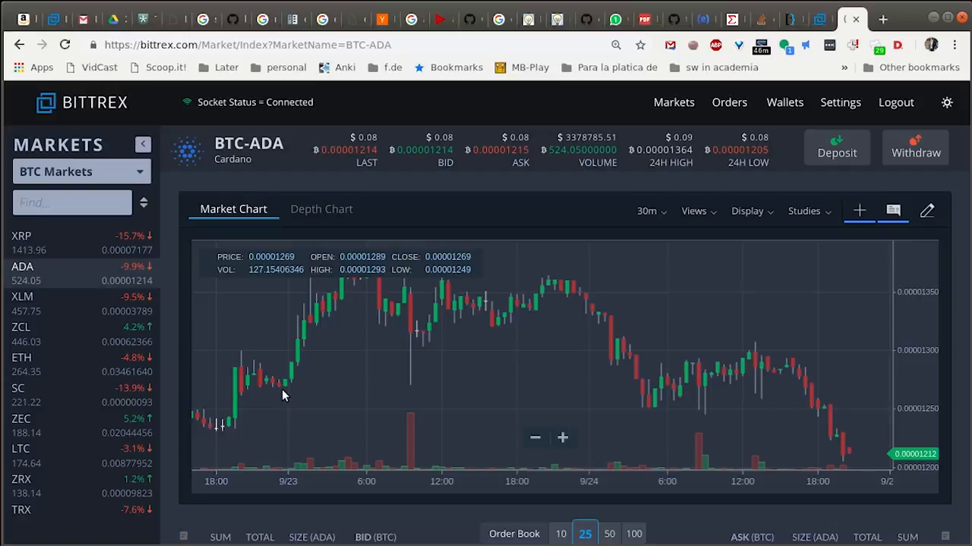
mouse_move(840, 102)
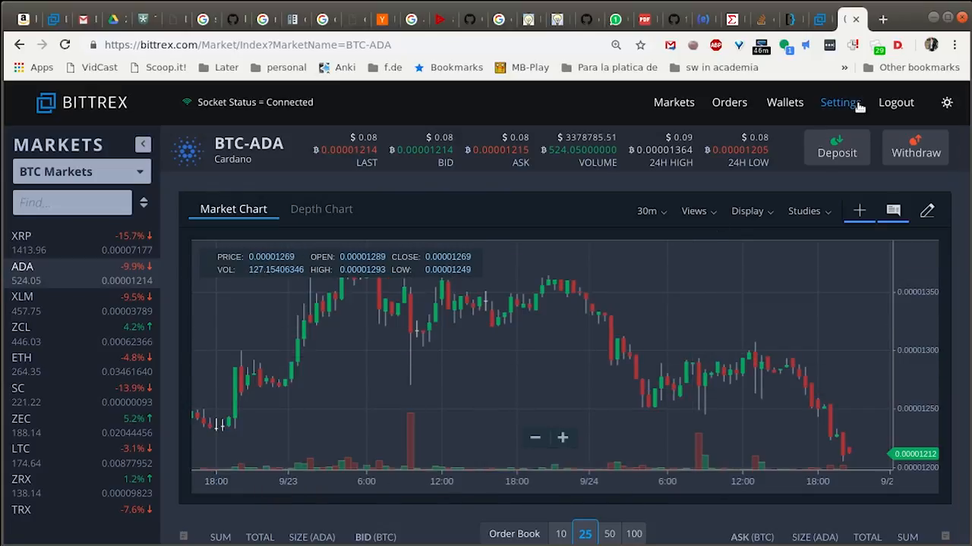
- Open the Bittrex Wallets balances page and expand Pending Deposits, which is empty
click(784, 102)
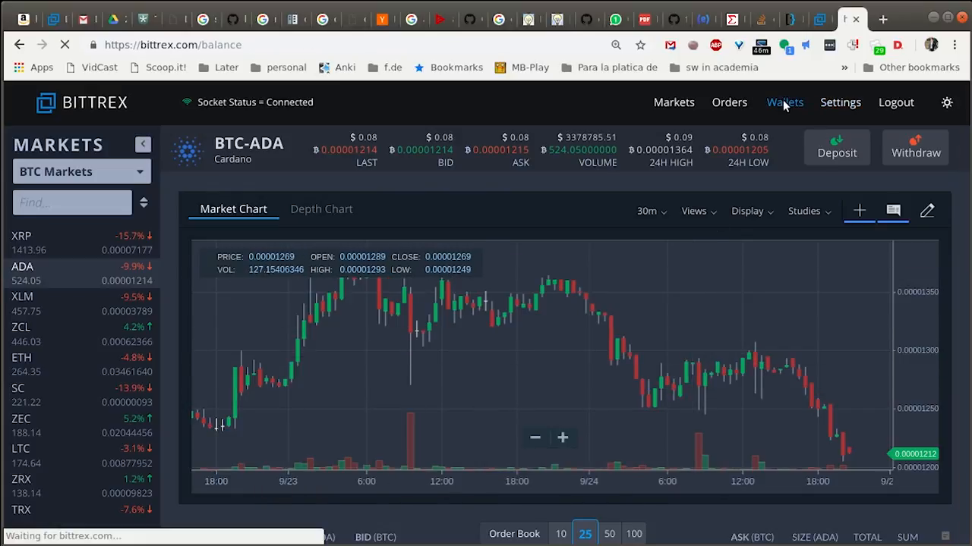
click(784, 102)
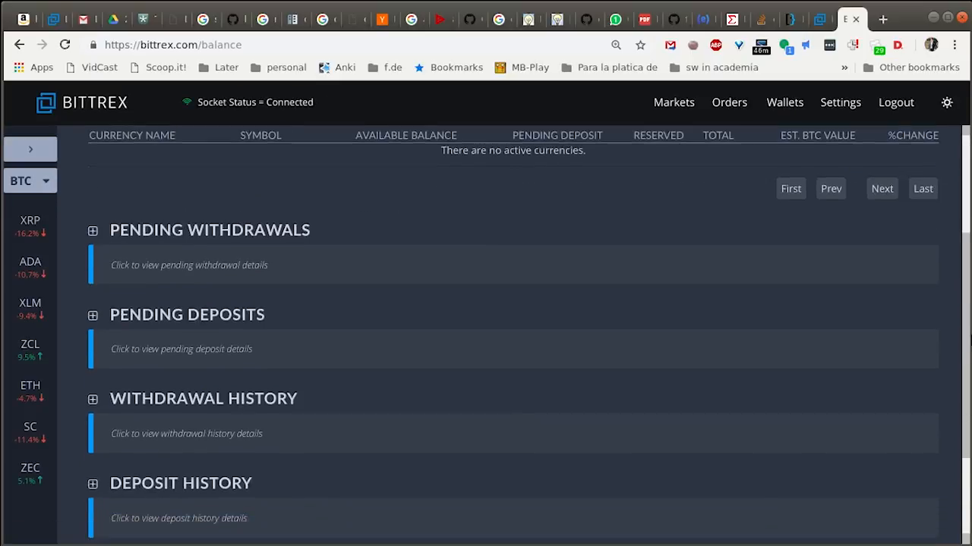
scroll(down, 3)
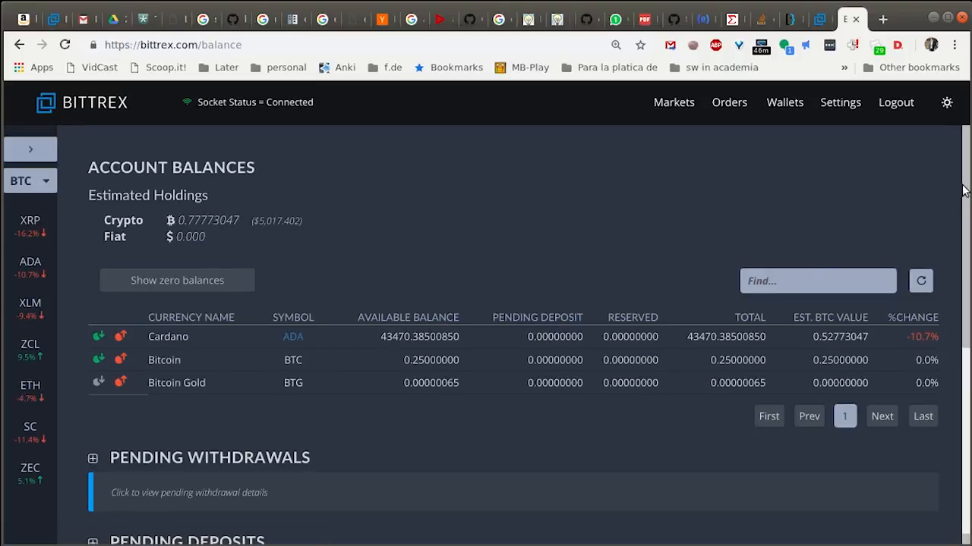
scroll(down, 3)
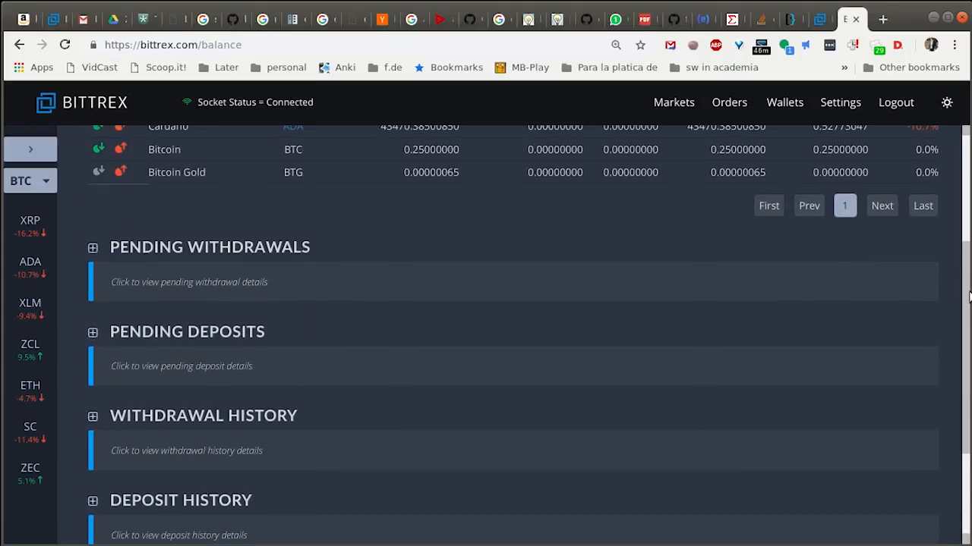
scroll(down, 3)
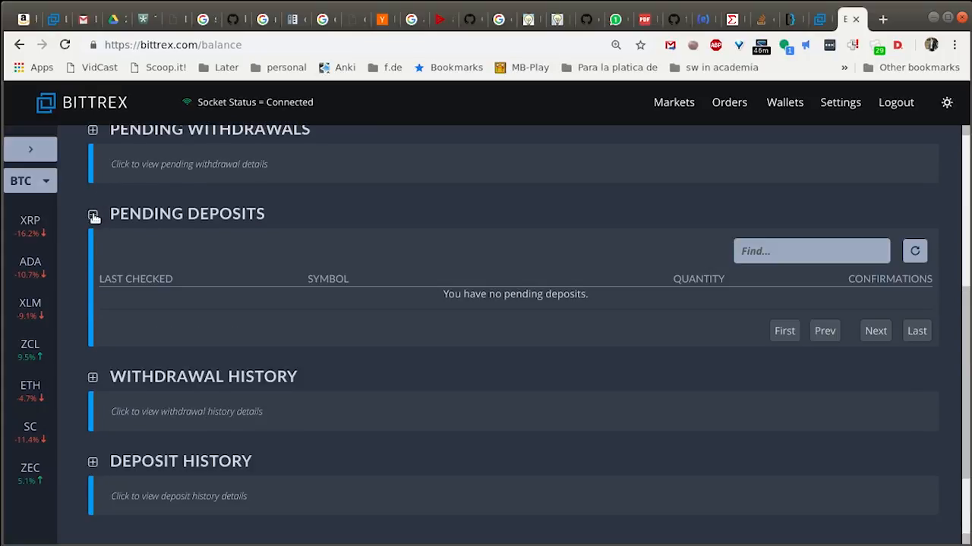
click(92, 214)
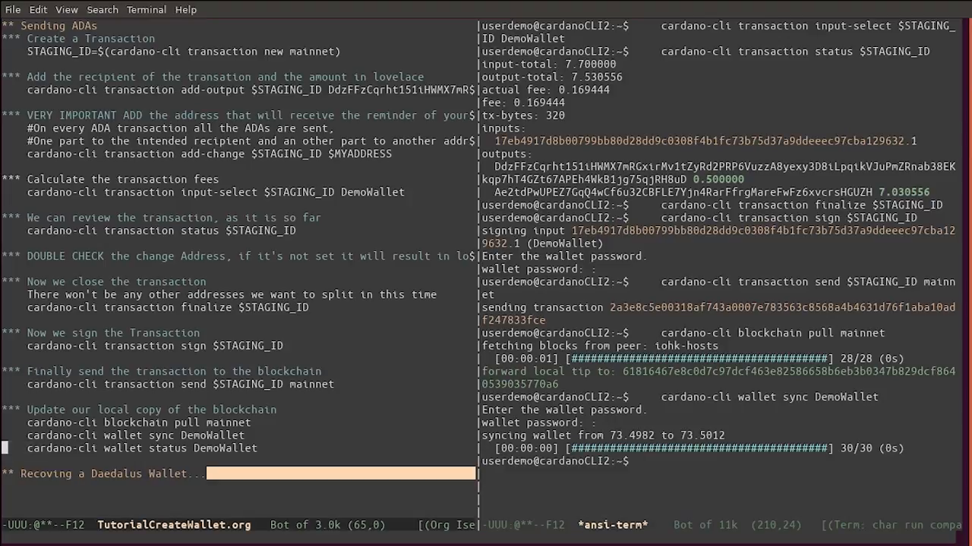
- Scroll the ansi-term output after sending the transaction to mainnet and syncing DemoWallet
scroll(down, 3)
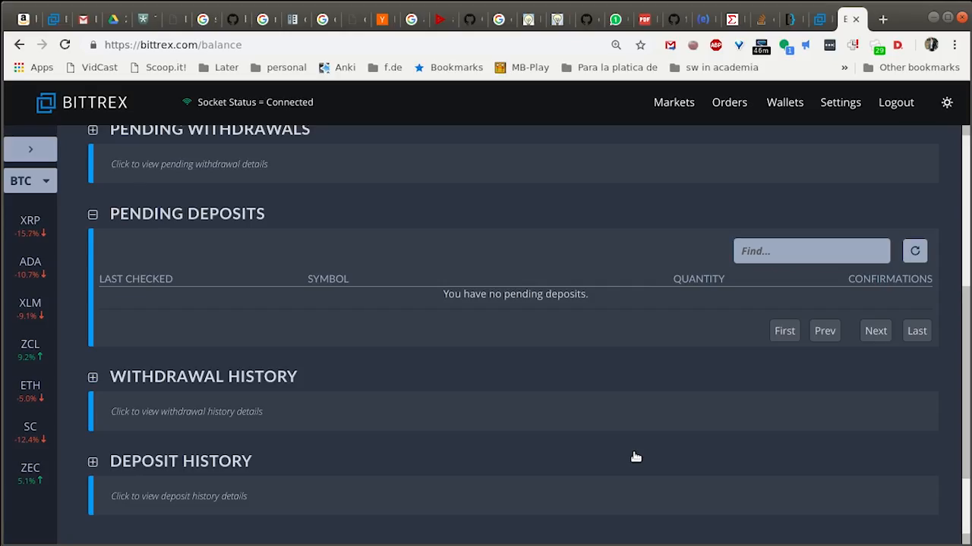
mouse_move(864, 251)
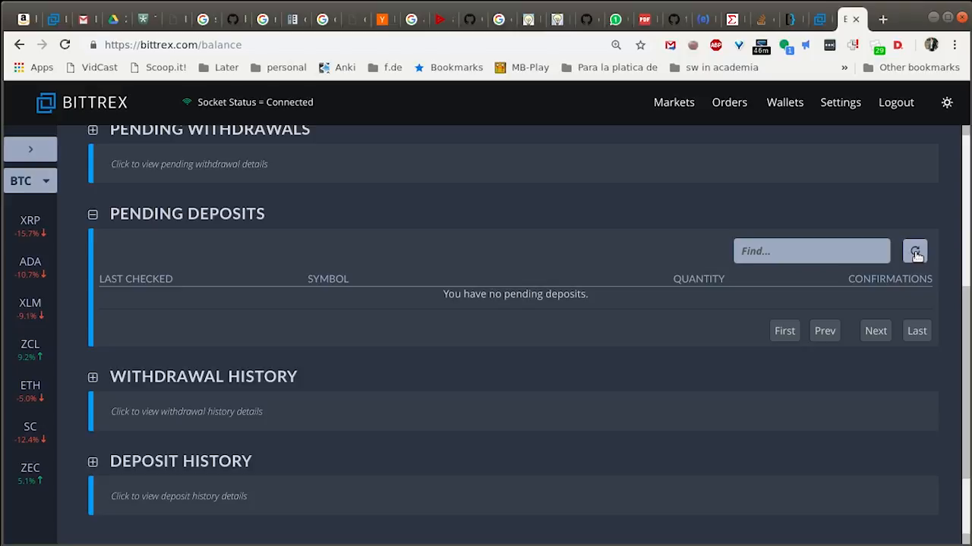
mouse_move(922, 254)
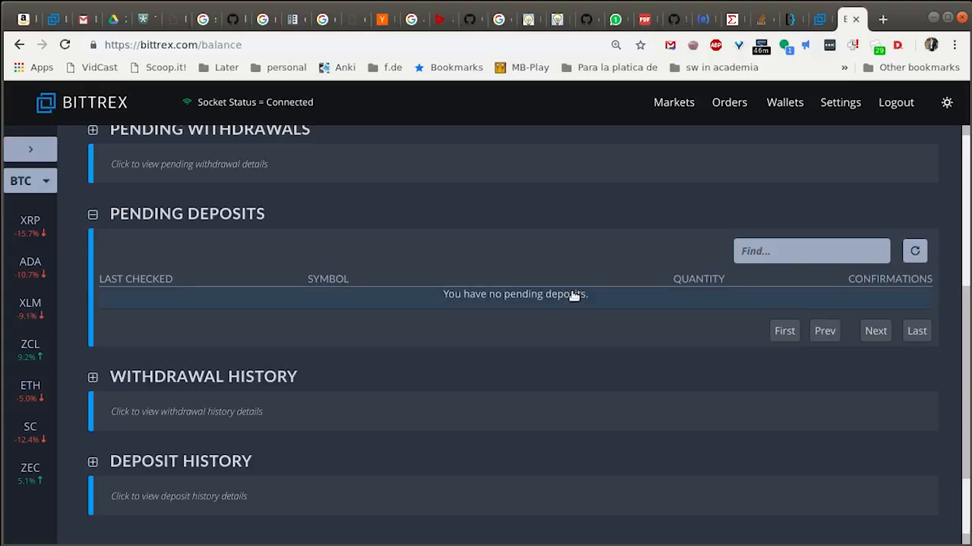
mouse_move(543, 300)
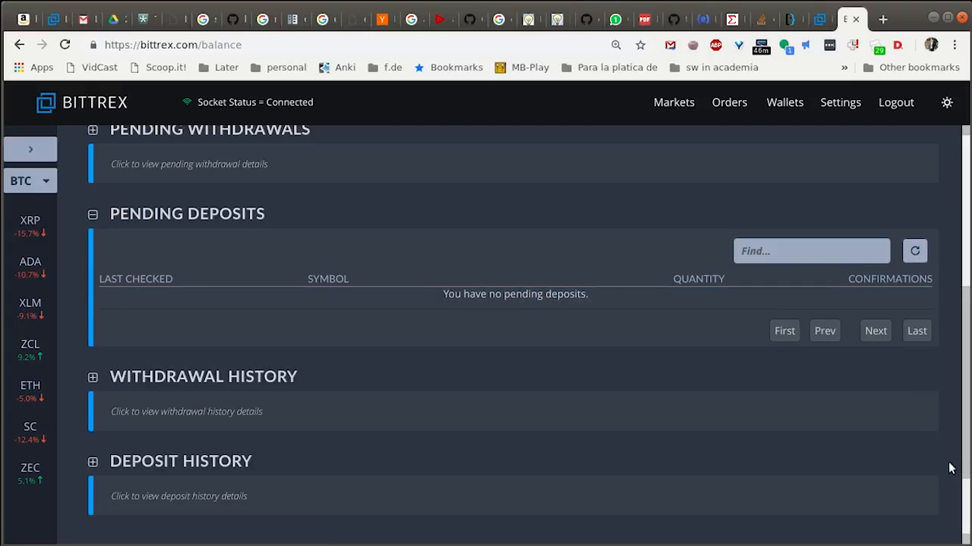
mouse_move(767, 476)
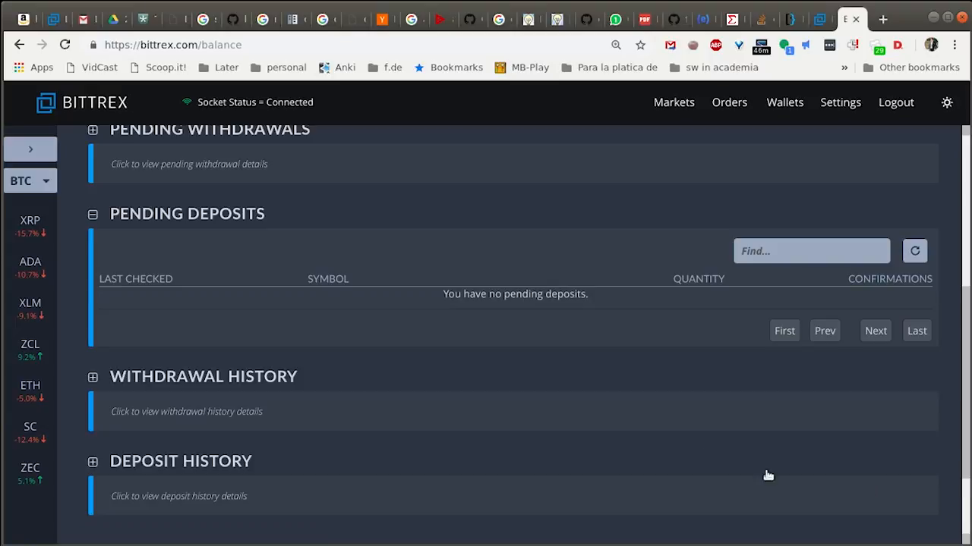
mouse_move(93, 463)
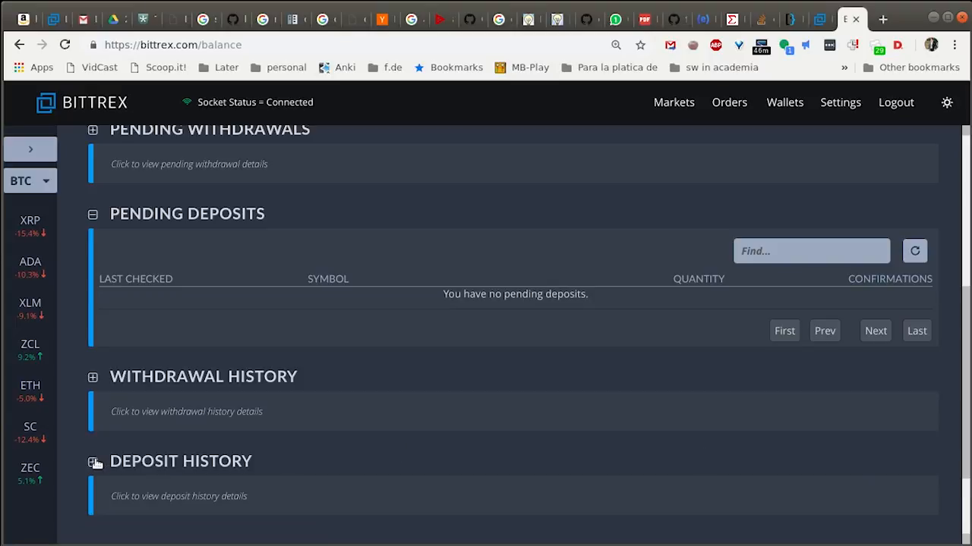
mouse_move(475, 402)
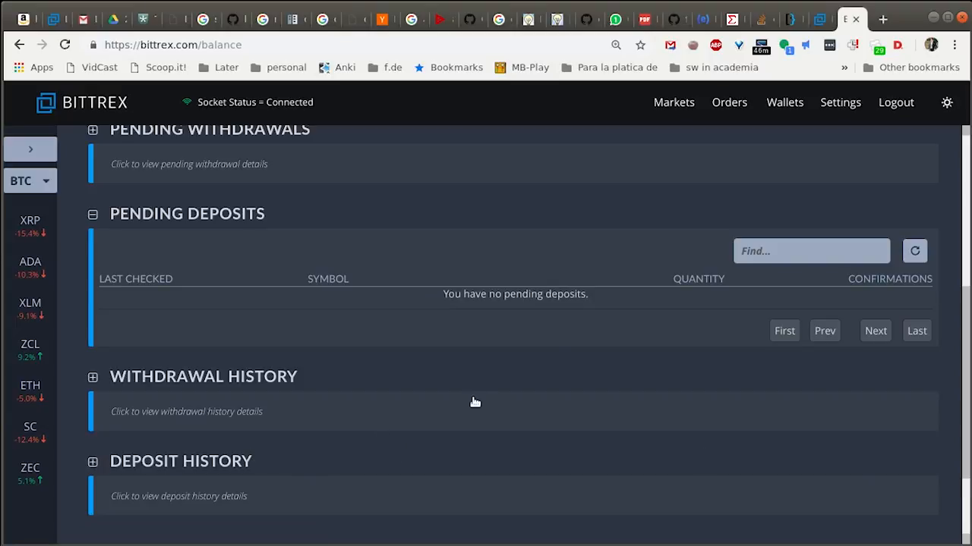
mouse_move(818, 251)
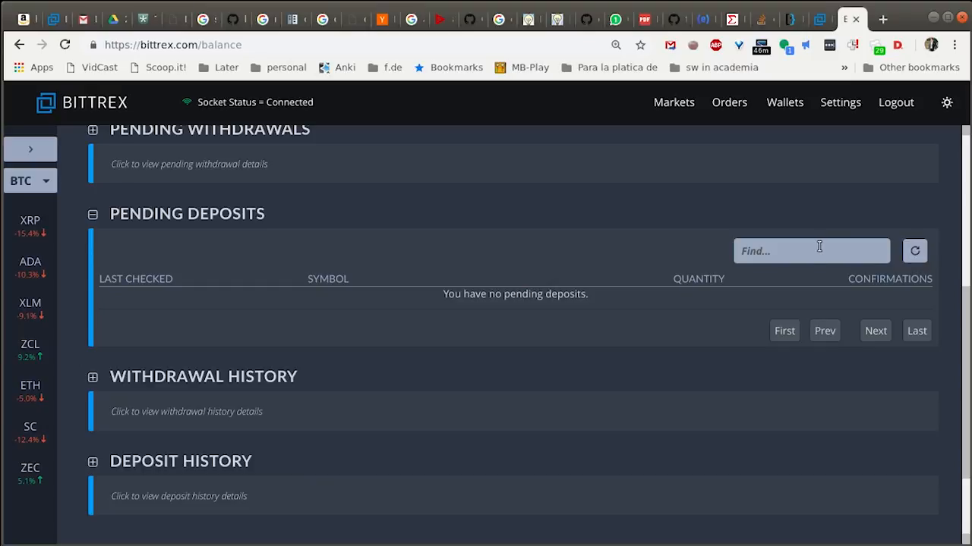
mouse_move(774, 299)
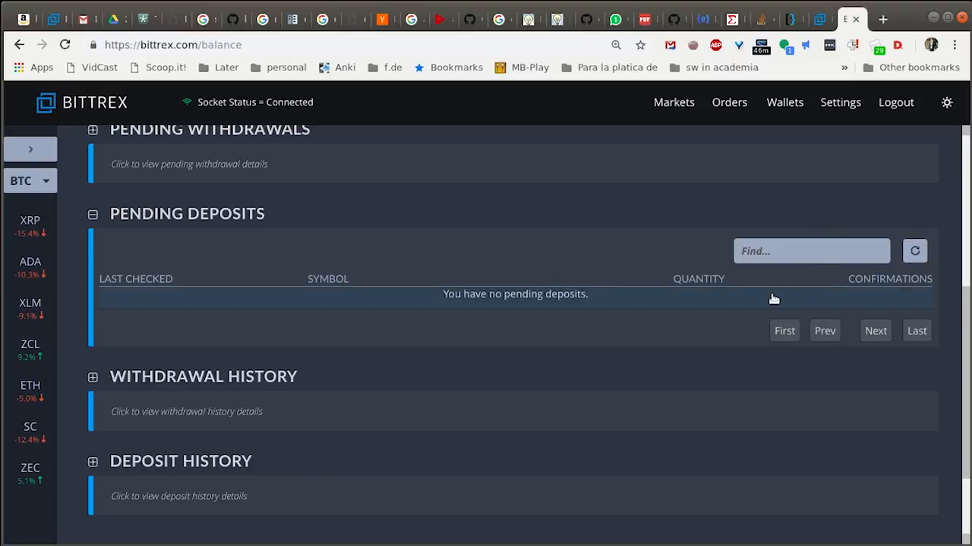
mouse_move(563, 310)
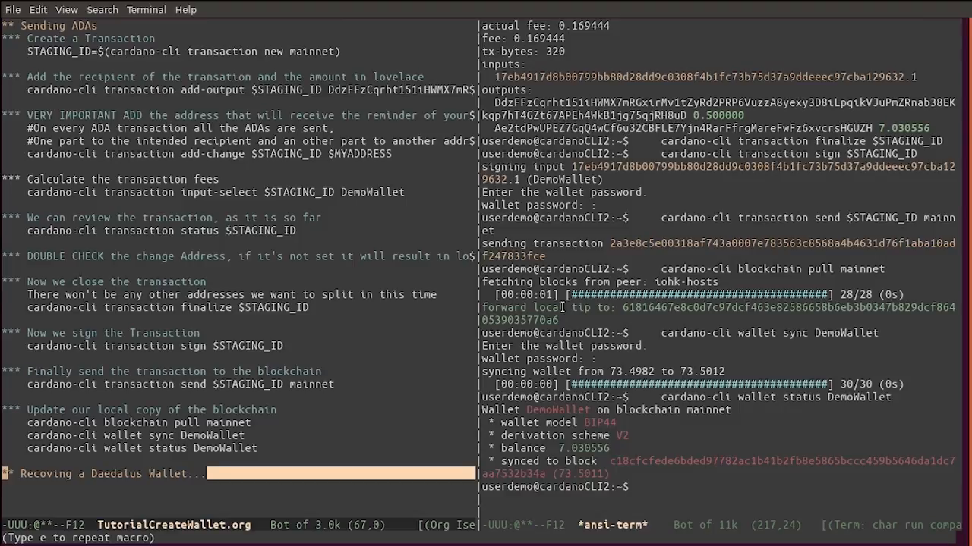
mouse_move(302, 442)
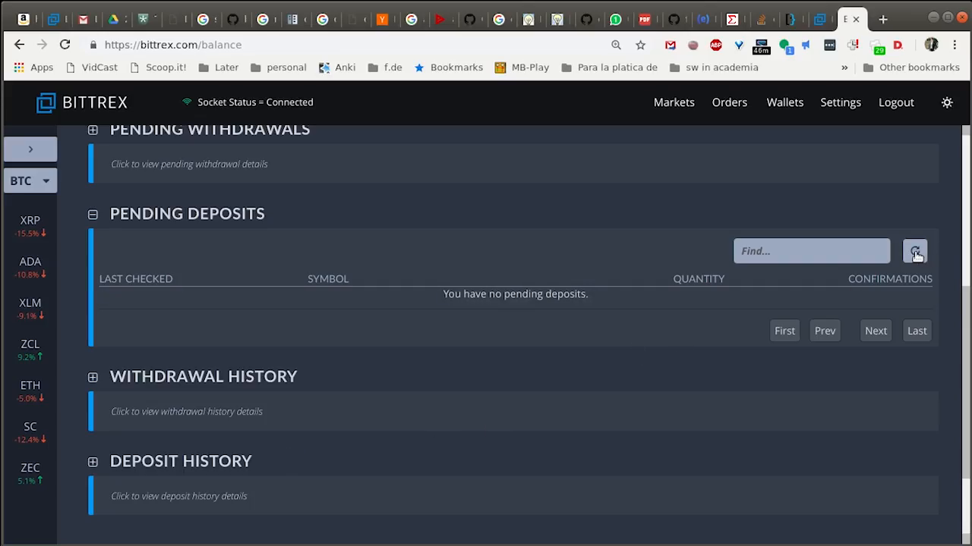
- Refresh Pending Deposits to show the 0.5 ADA deposit at 6 of 20 confirmations
click(916, 251)
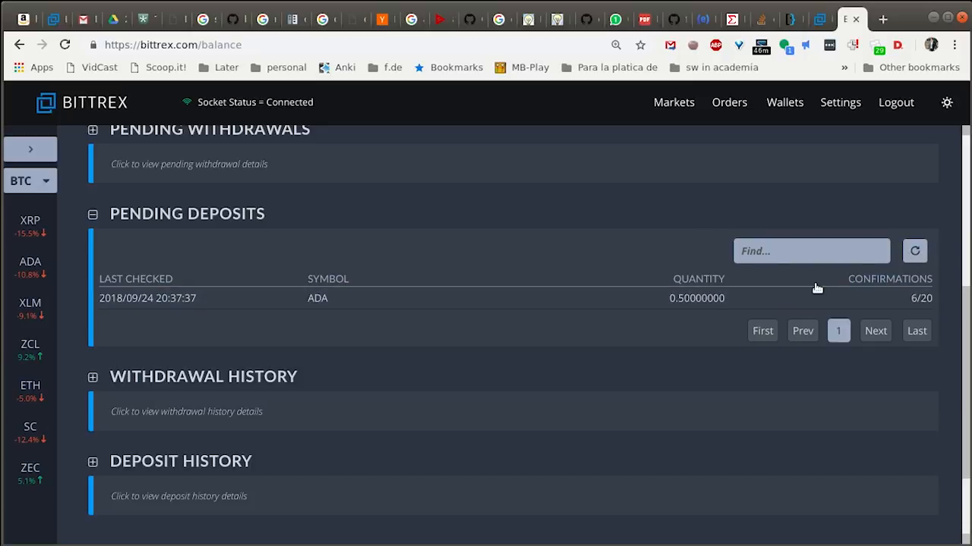
mouse_move(657, 313)
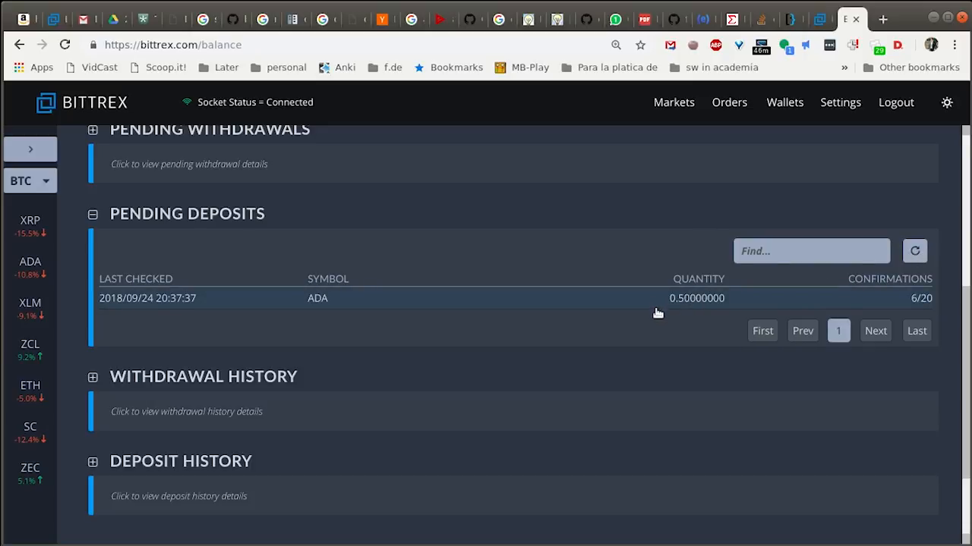
mouse_move(613, 298)
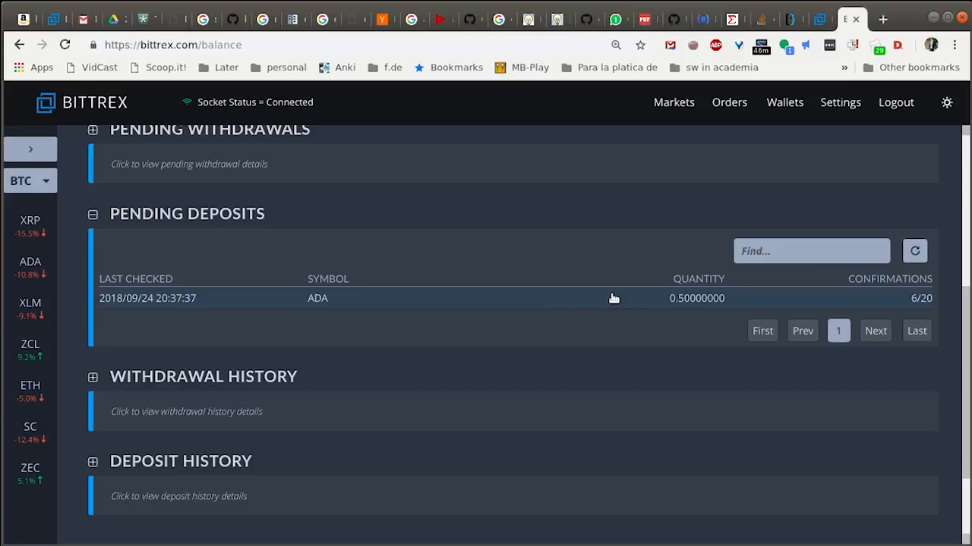
mouse_move(786, 316)
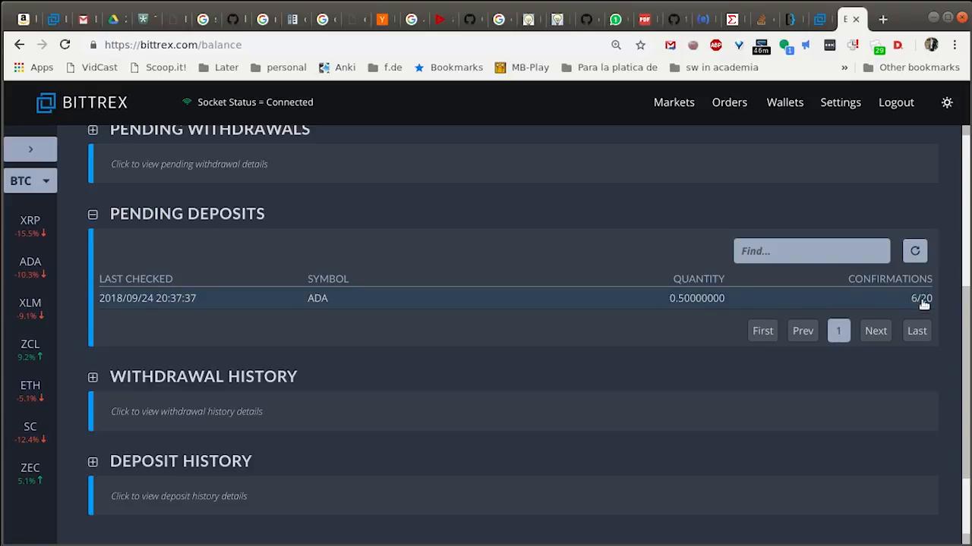
mouse_move(513, 305)
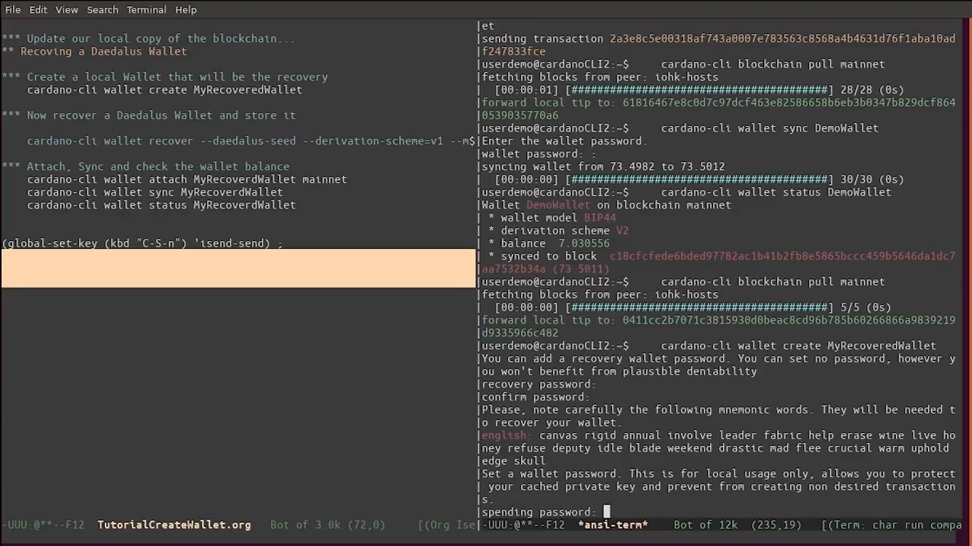
- Submit MyRecoveredWallet's spending password so the Daedalus recovery asks for 12 mnemonics
key(Return)
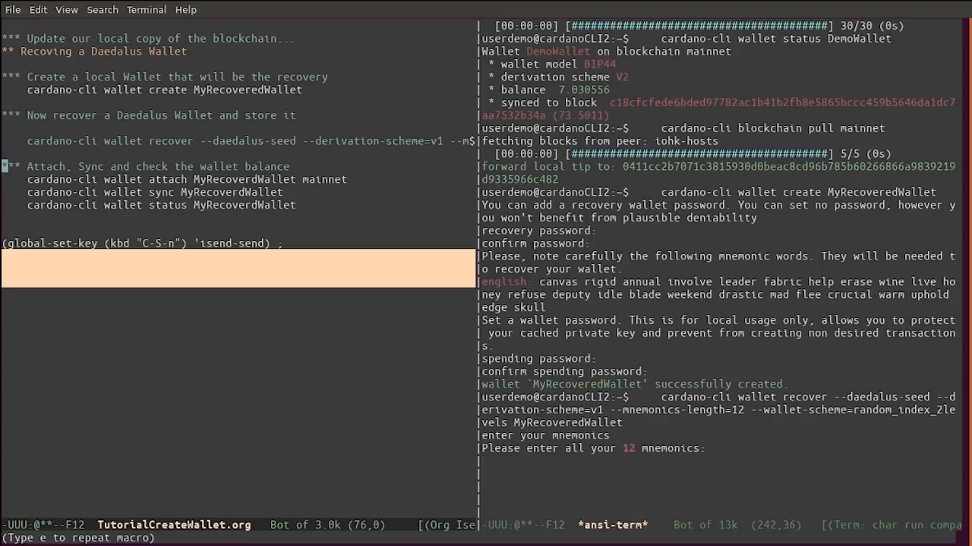
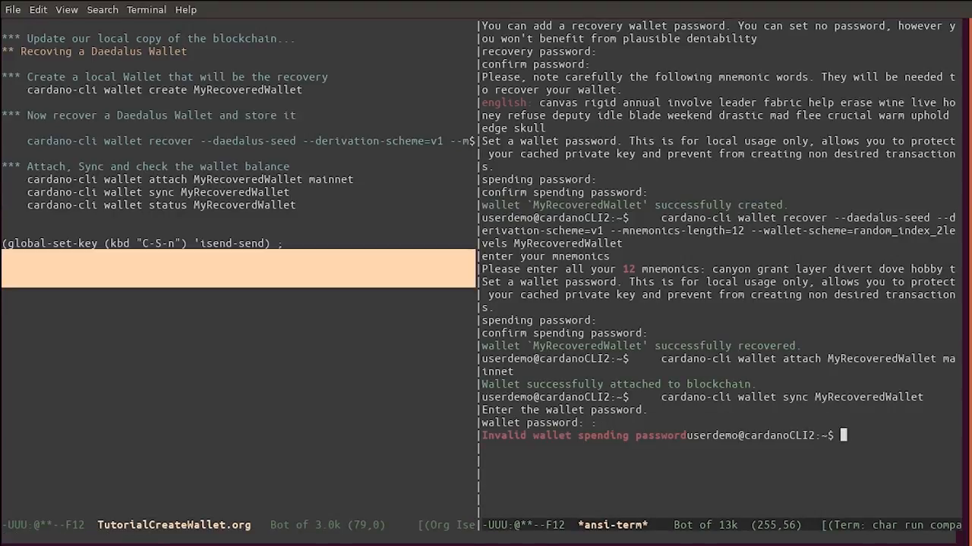
- Echo $MYADDRESS and re-enter the correct password so MyRecoveredWallet syncs from genesis
text(echo $MYADDRESS    cardano-cli wallet sync MyRecoveredWallet)
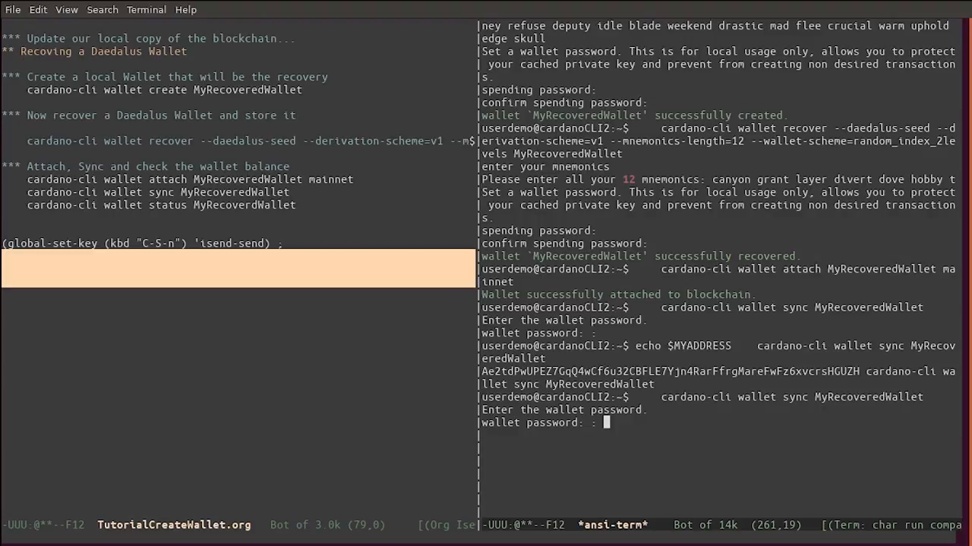
key(Return)
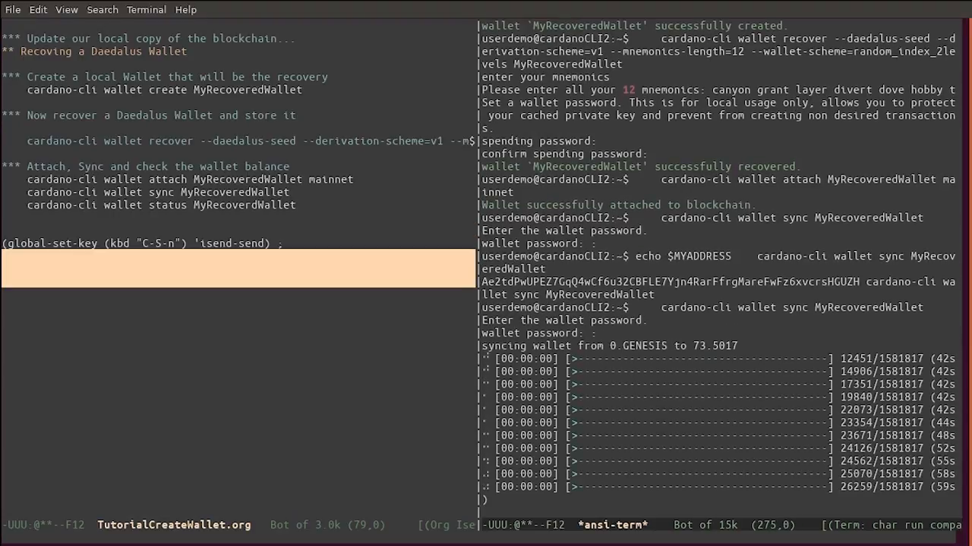